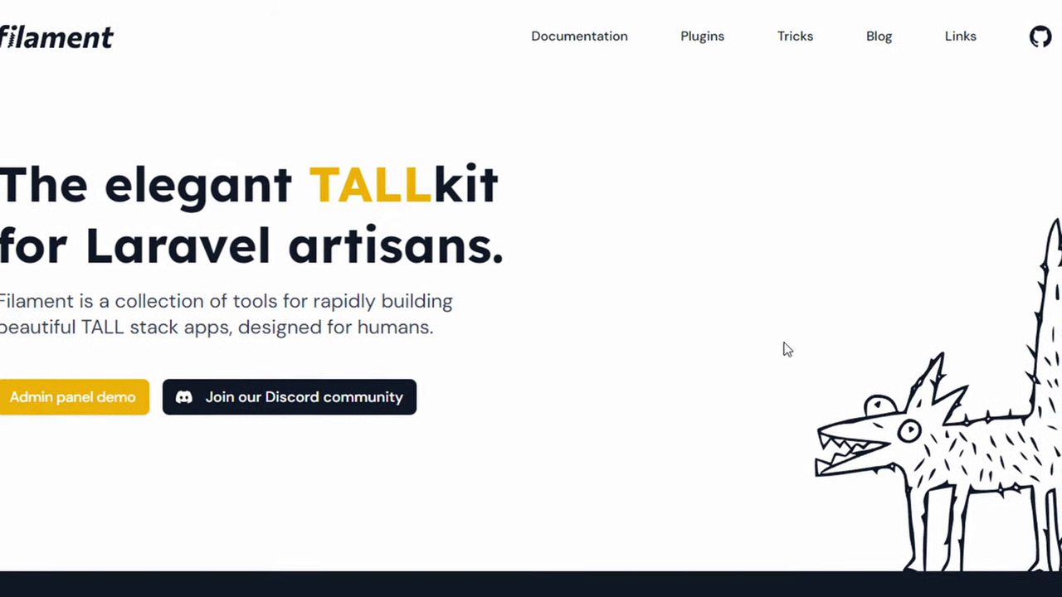
- Browse the dashboard and expand the Admin Management navigation group
scroll("down", 3)
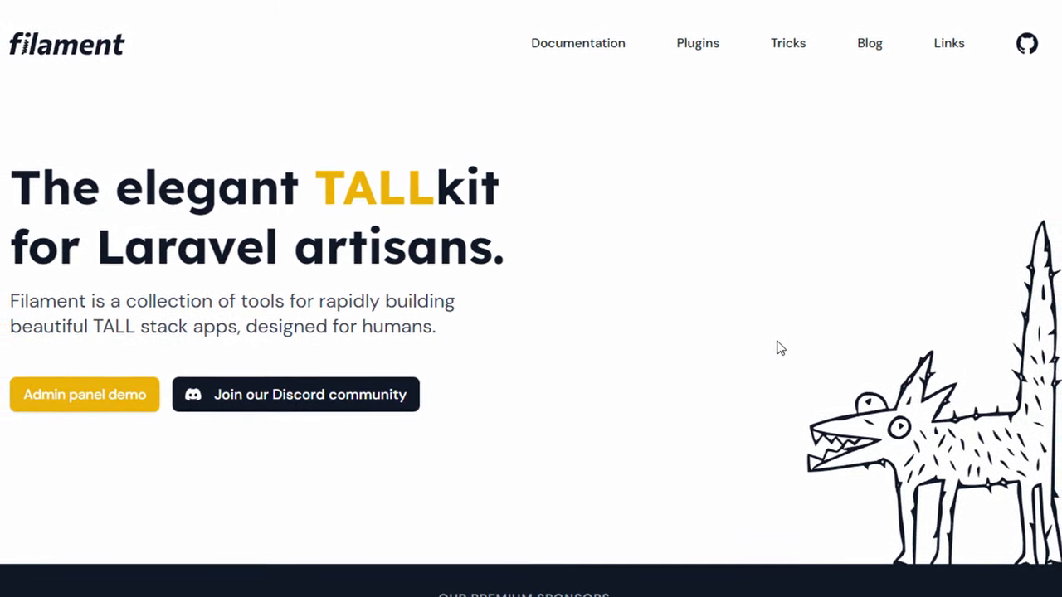
left_click(83, 395)
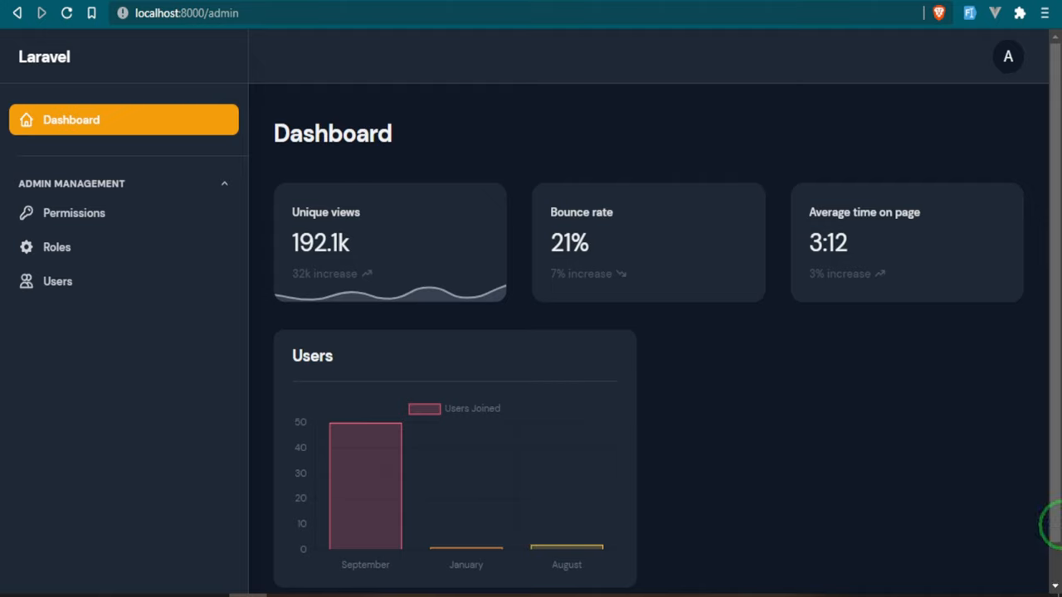
mouse_move(603, 279)
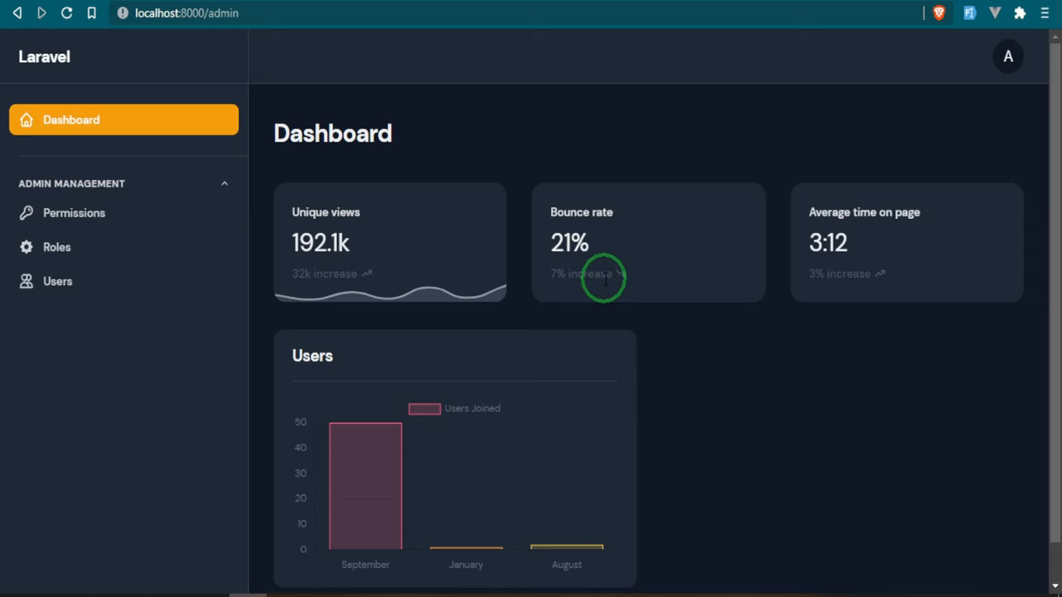
mouse_move(407, 240)
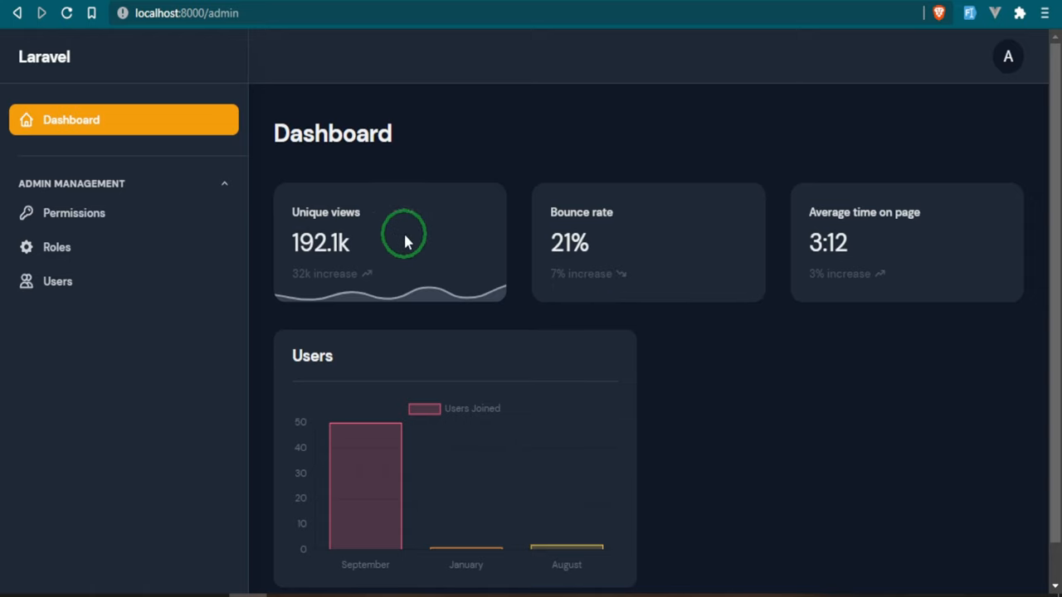
mouse_move(498, 411)
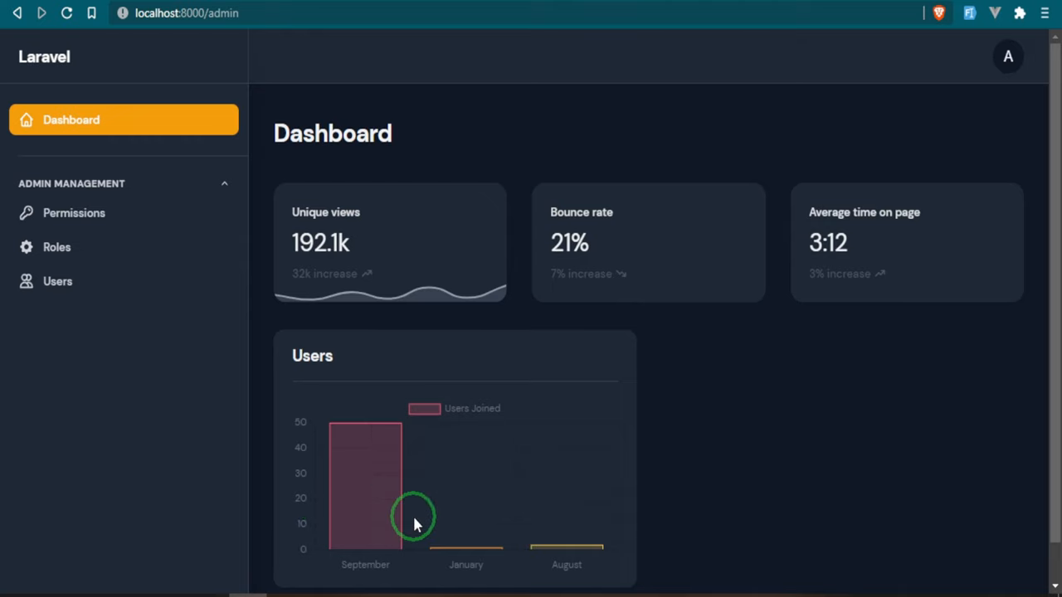
scroll("down", 3)
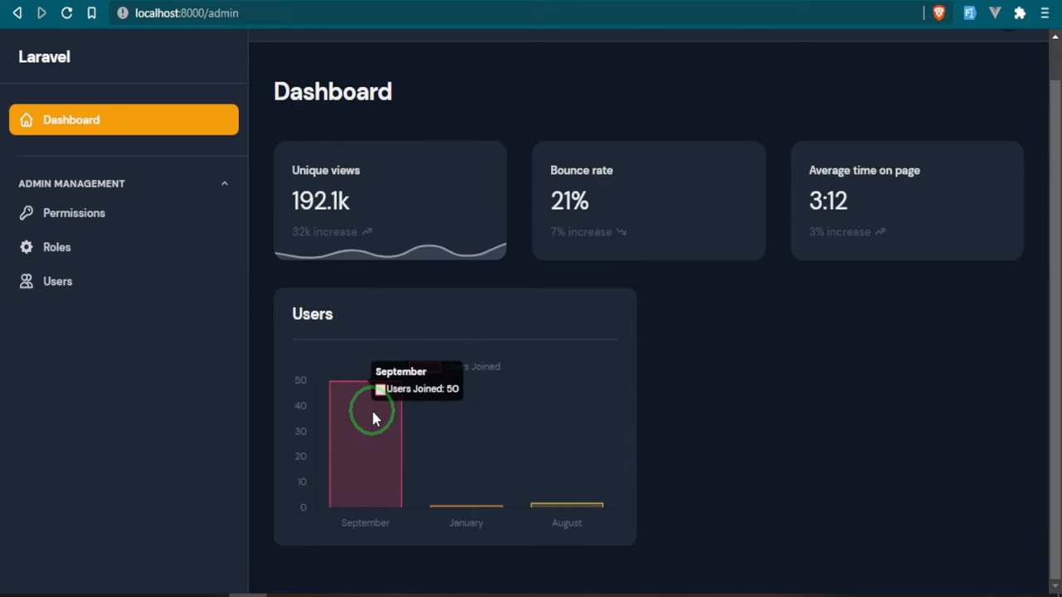
mouse_move(577, 504)
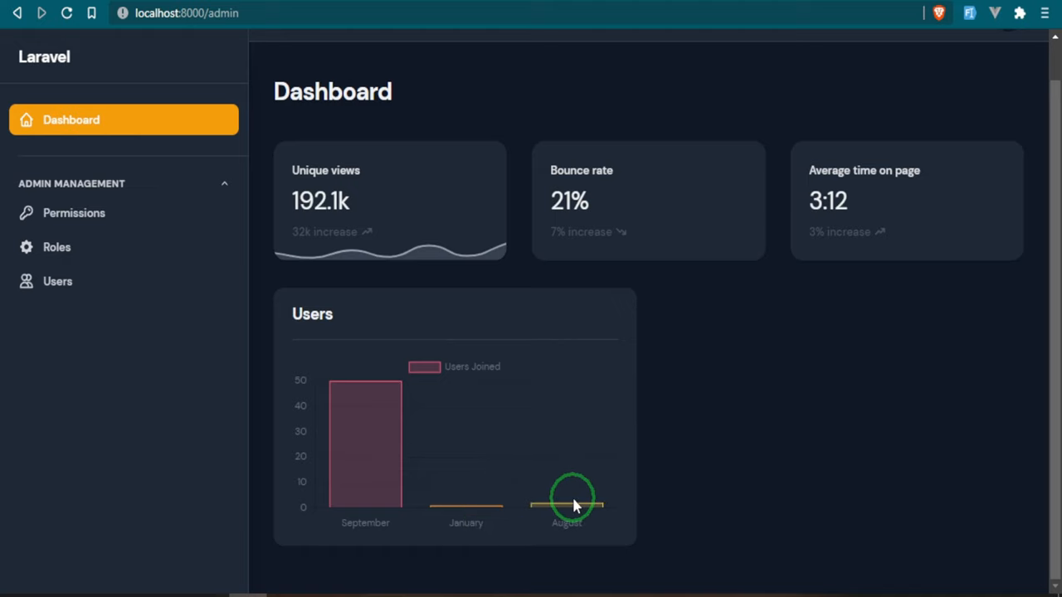
mouse_move(478, 349)
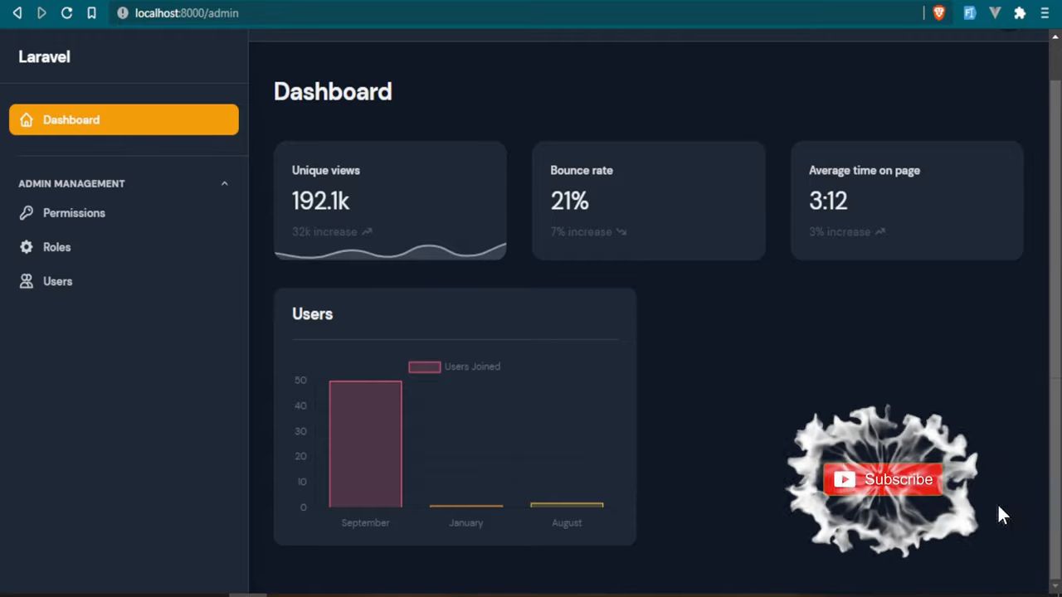
left_click(882, 479)
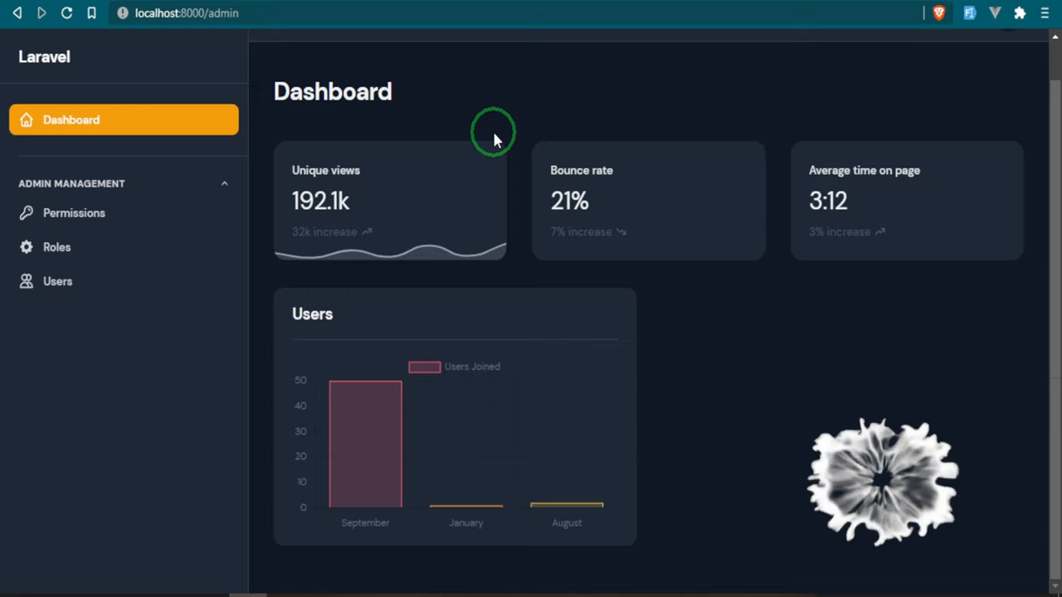
- Show the Permissions list and scroll through its user and role permission entries
left_click(73, 212)
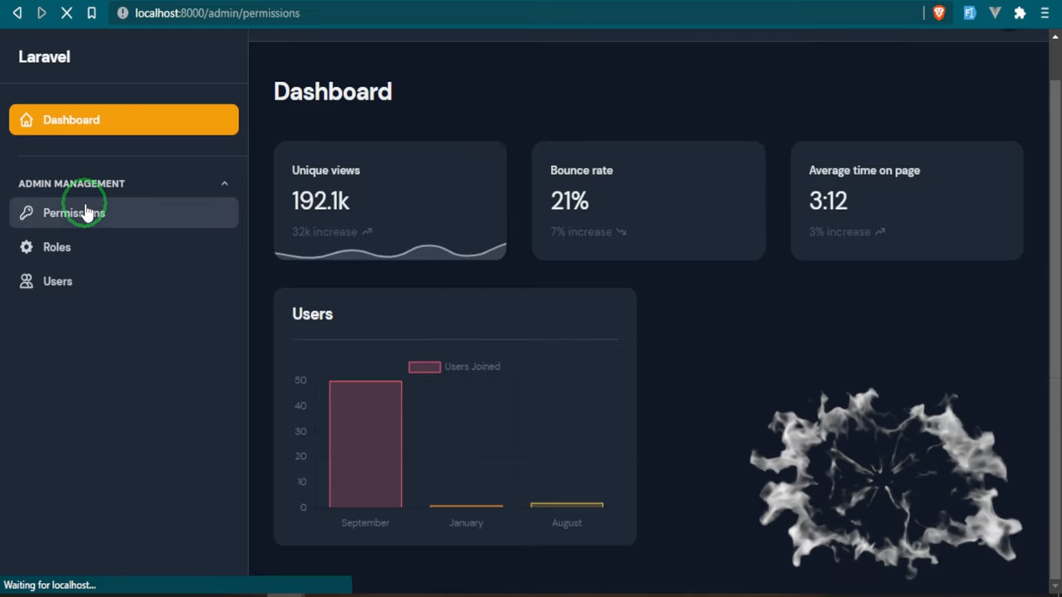
left_click(73, 212)
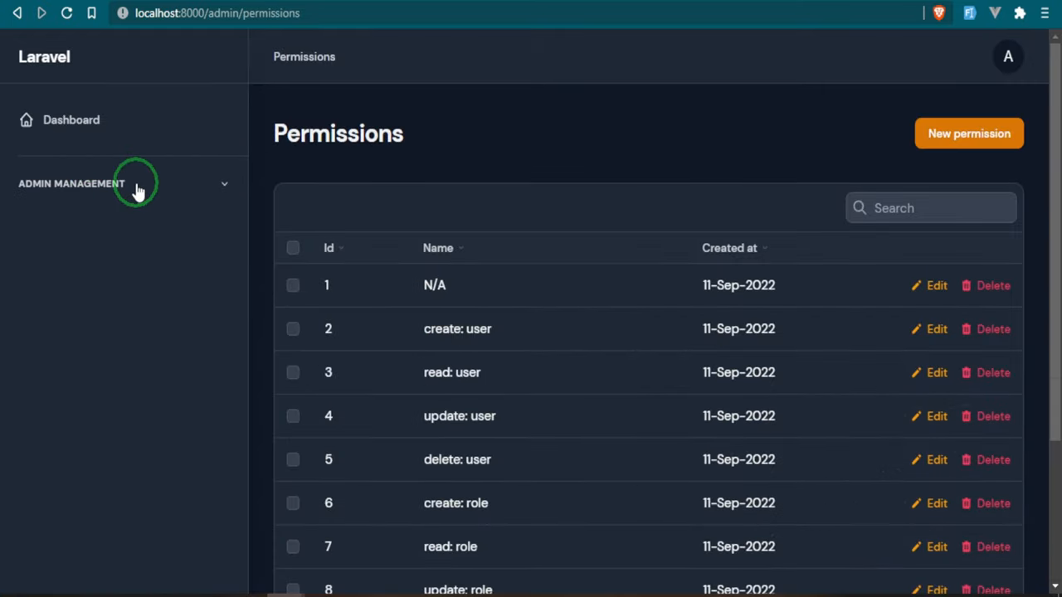
mouse_move(186, 184)
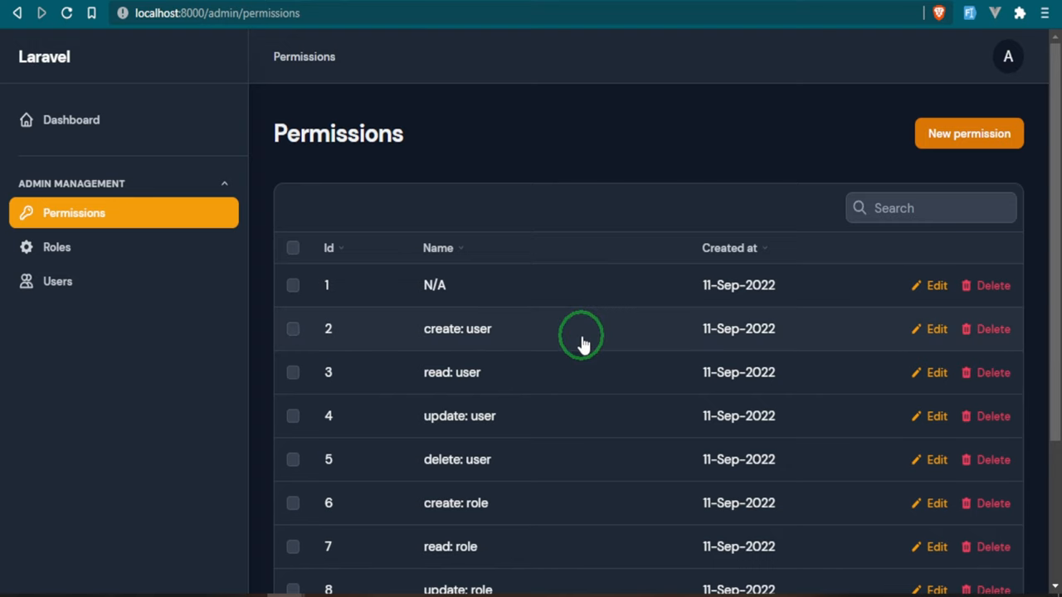
scroll("down", 3)
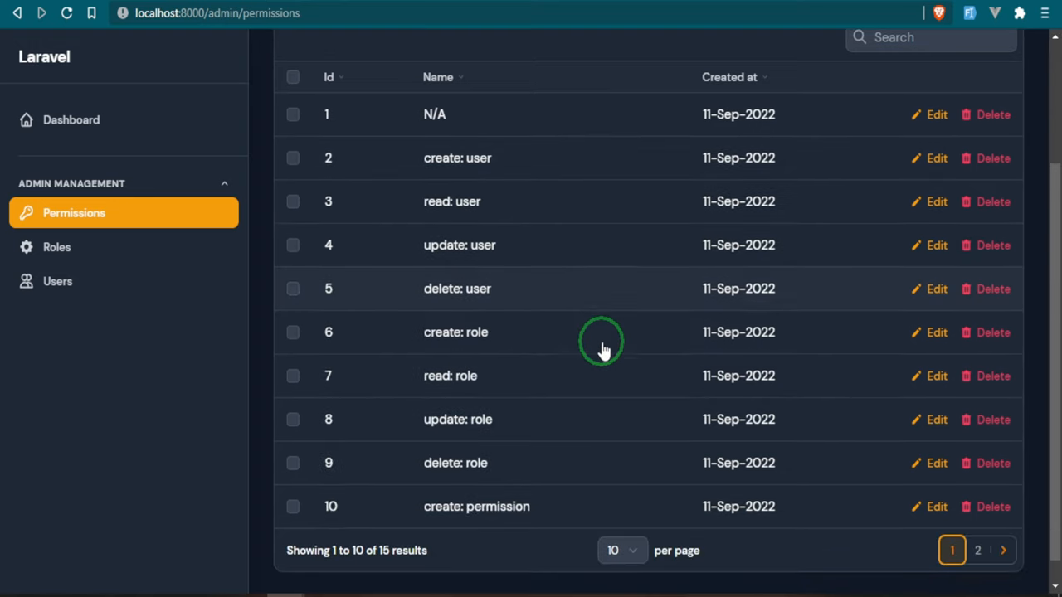
scroll("down", 3)
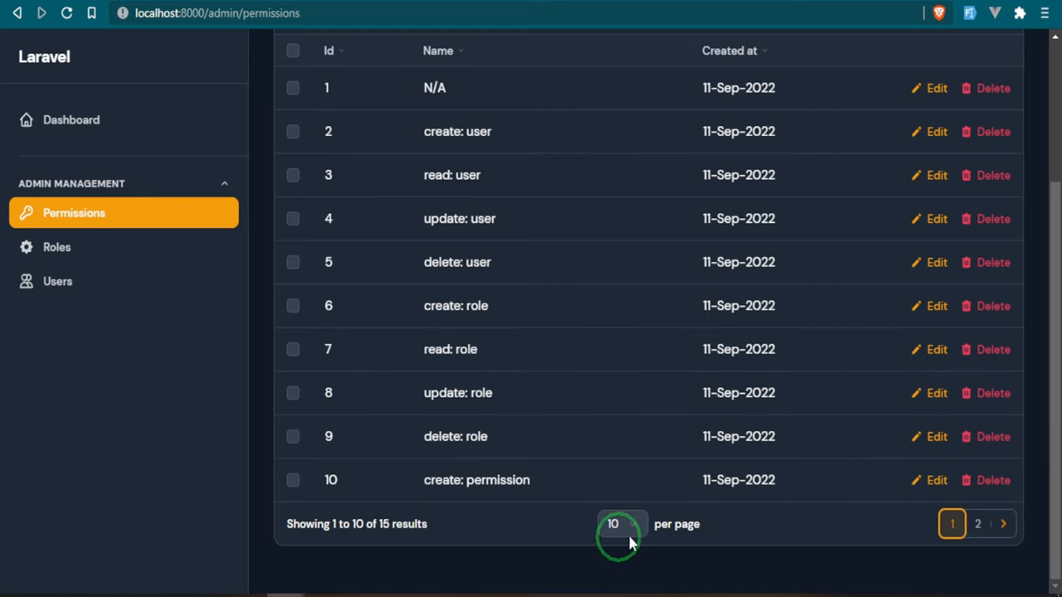
scroll("up", 3)
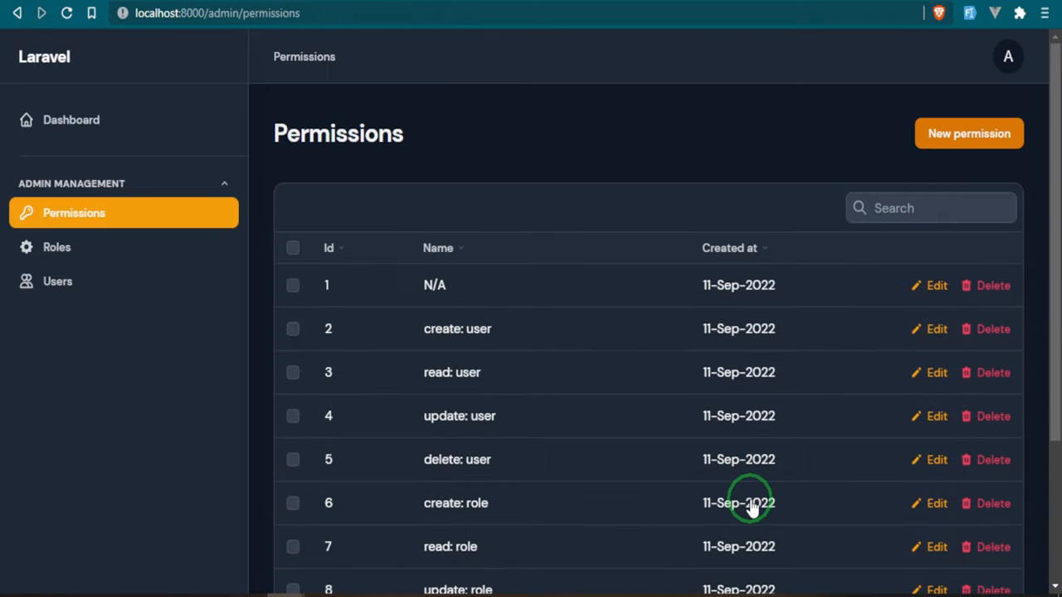
left_click(931, 207)
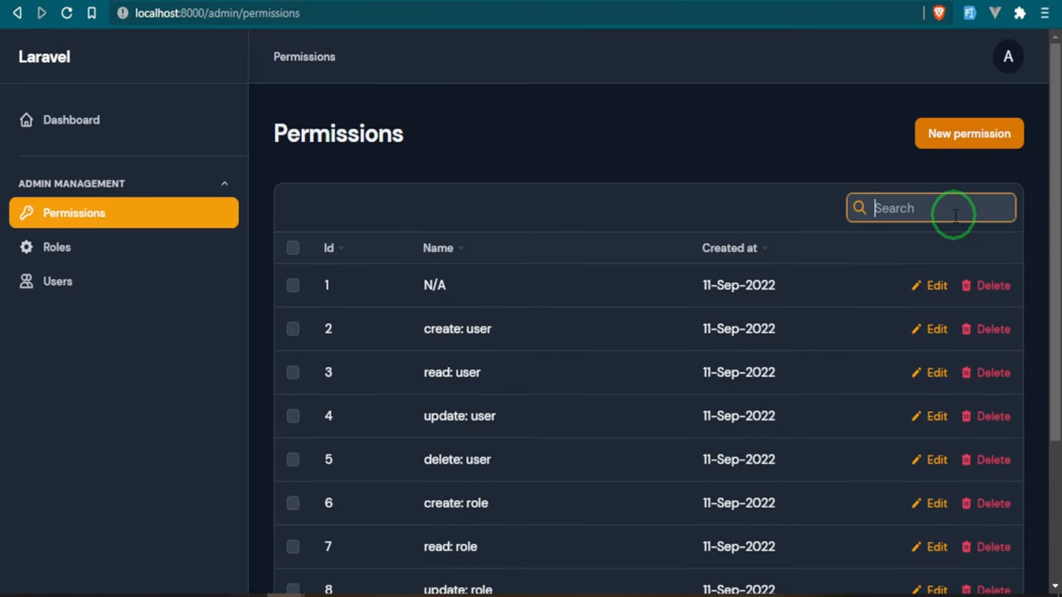
type("read")
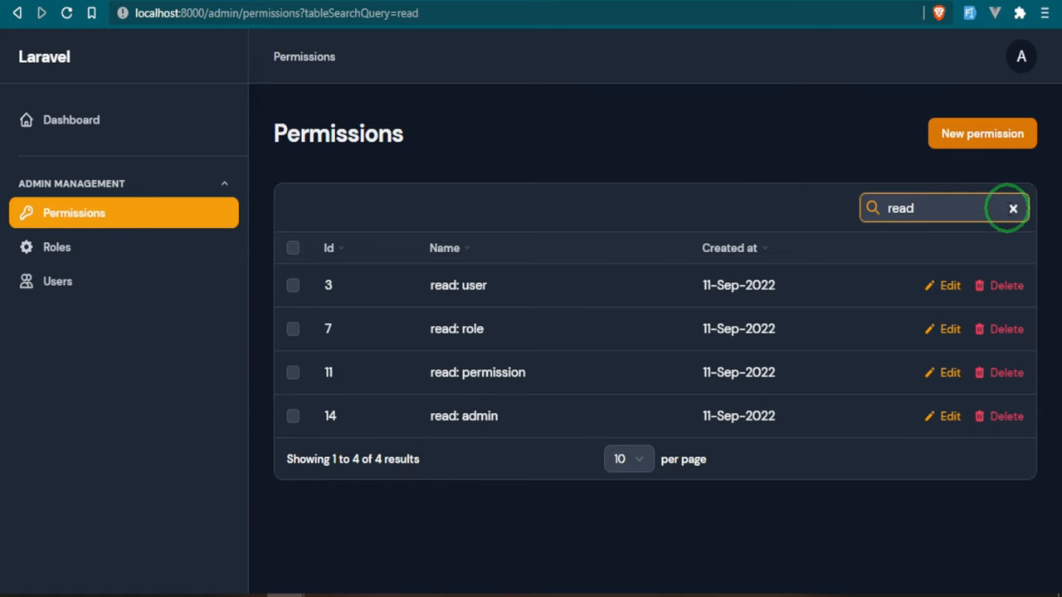
left_click(1012, 209)
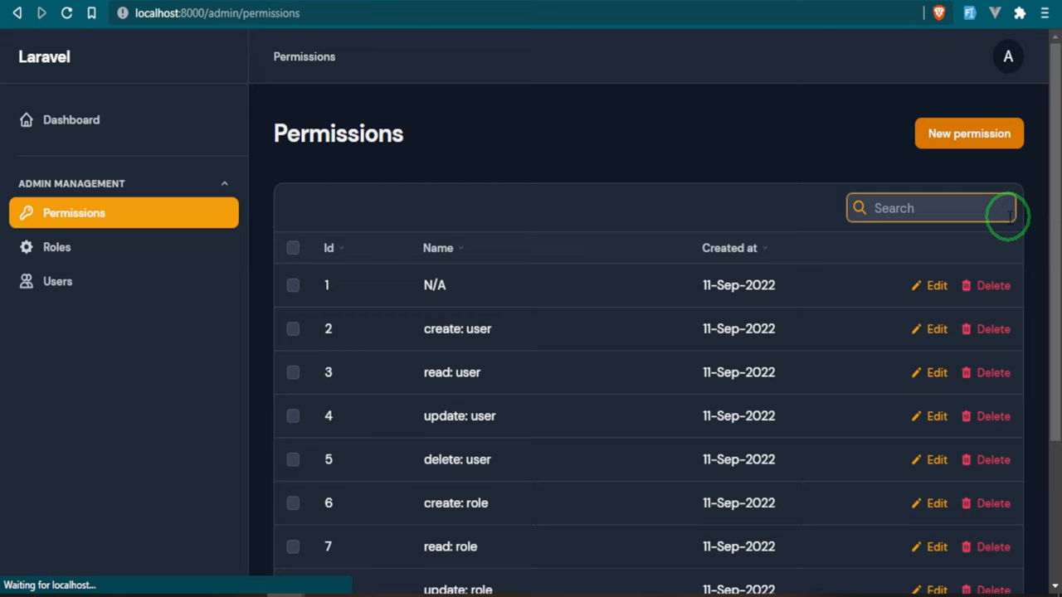
left_click(969, 132)
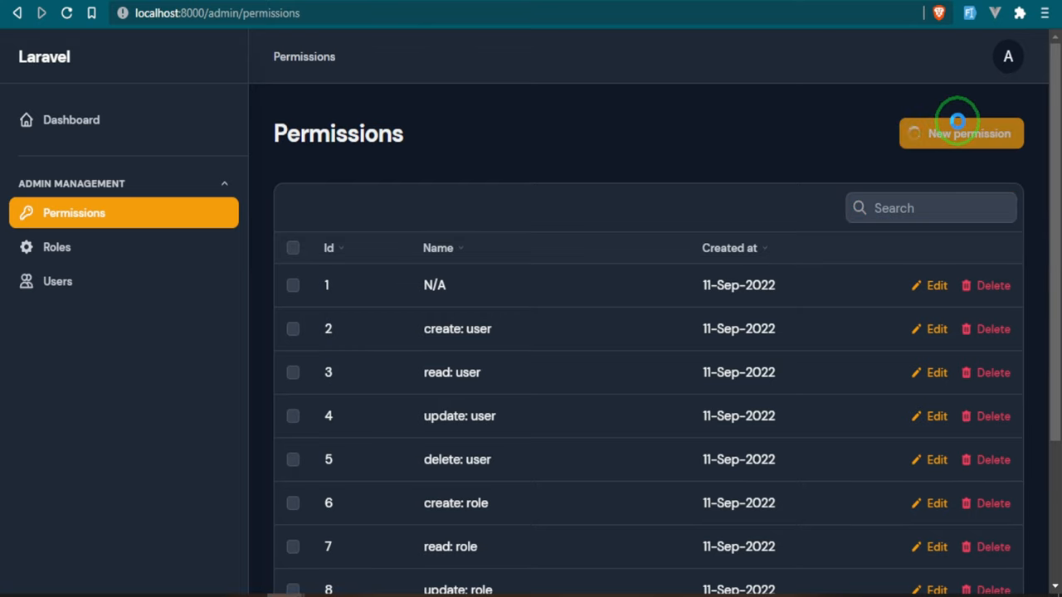
- Create a new permission named 'test category'
left_click(960, 132)
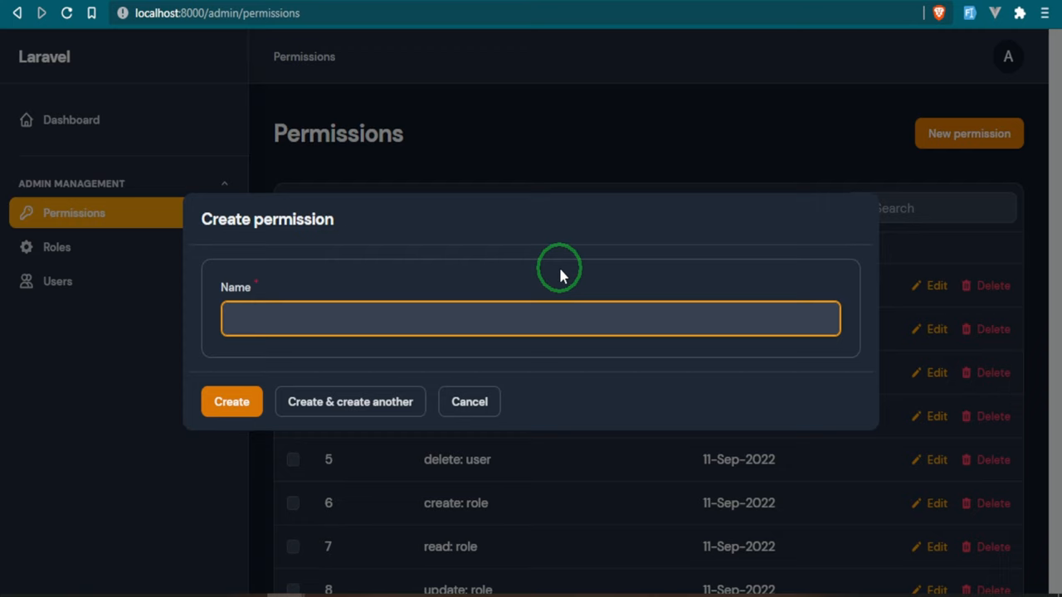
type("test category")
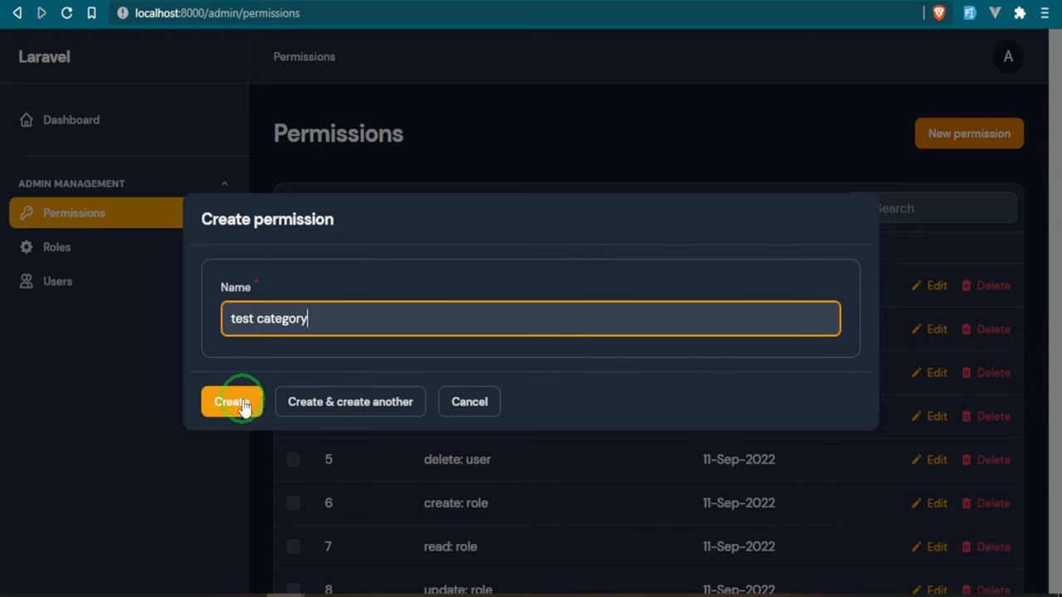
left_click(232, 401)
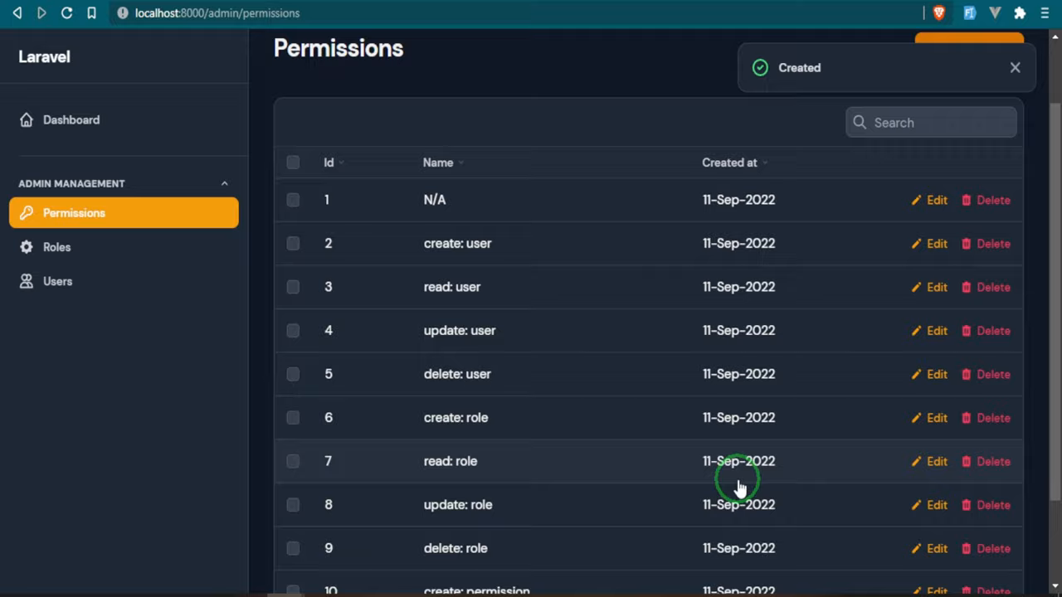
- View 'test category' on page 2, open its edit form and cancel without changes
left_click(1002, 524)
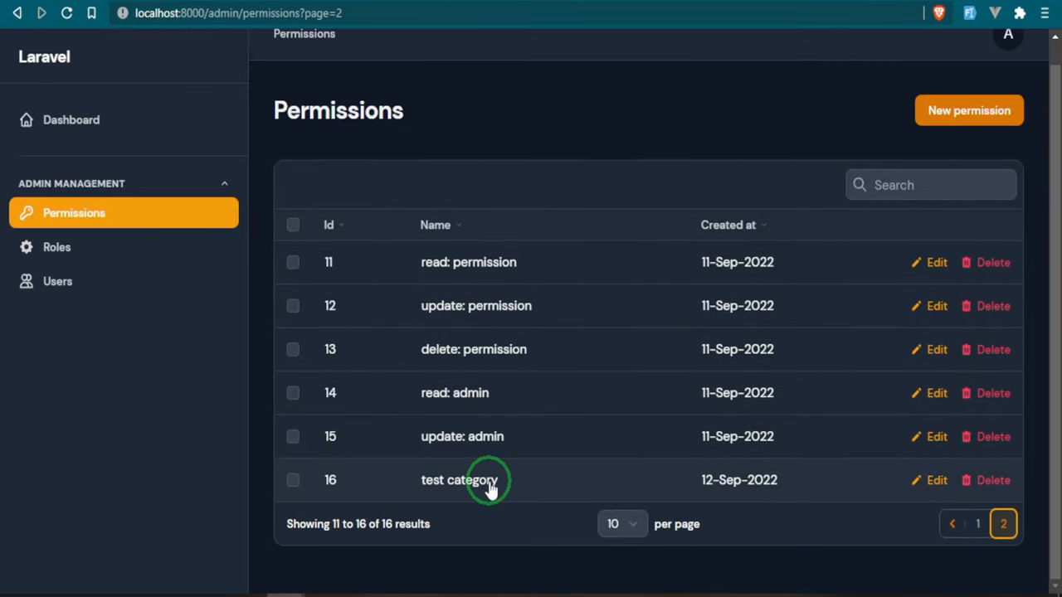
left_click(935, 480)
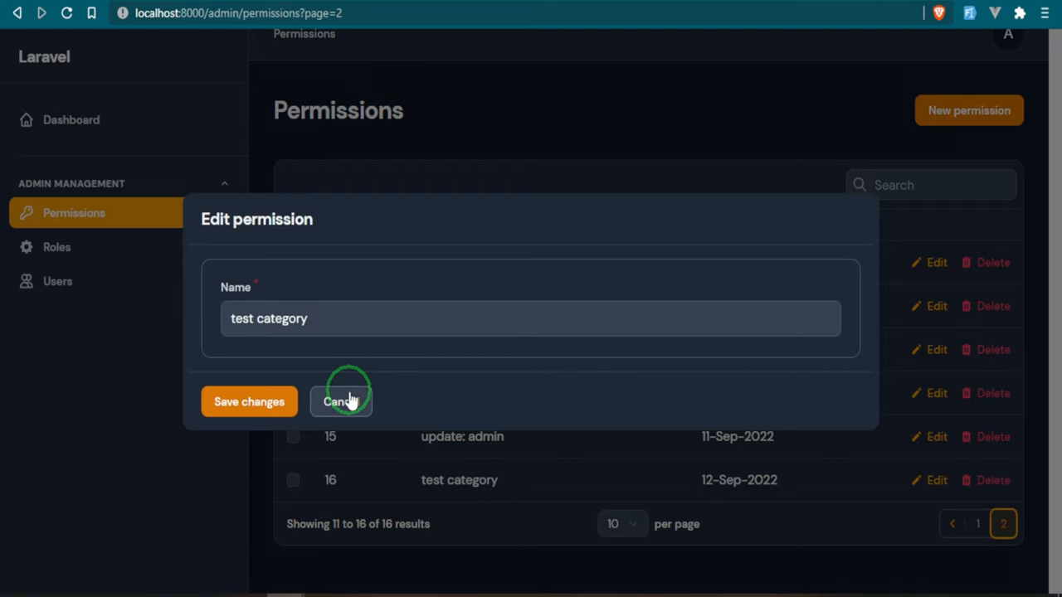
left_click(338, 401)
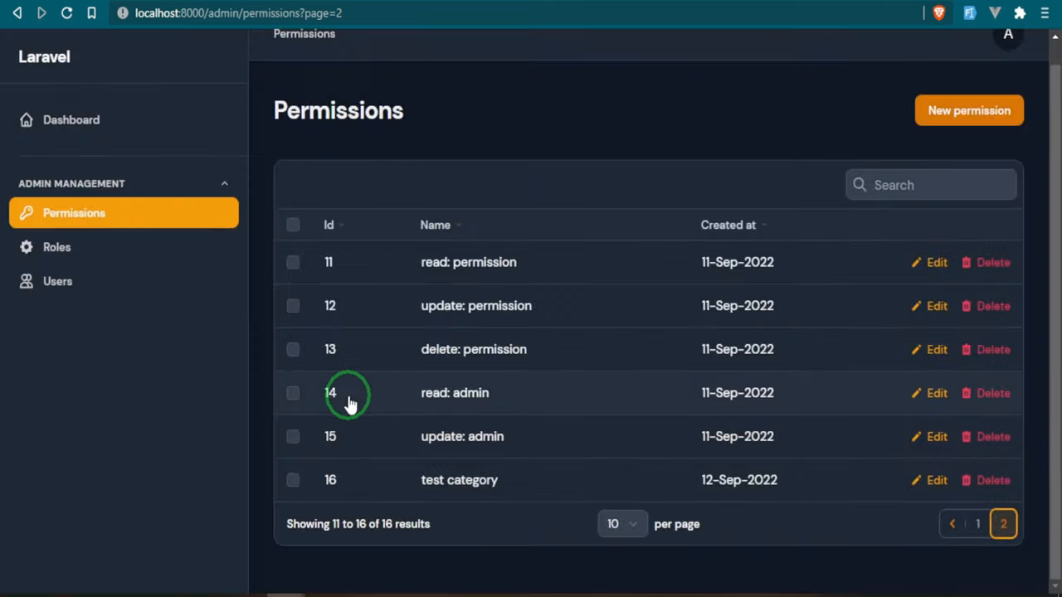
left_click(56, 245)
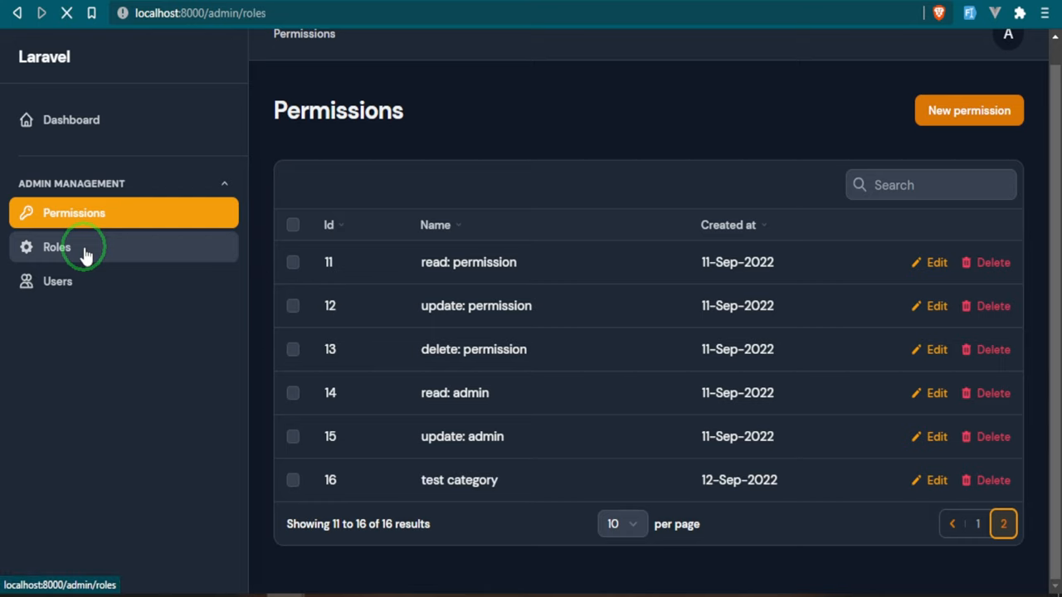
- Show the Roles list sorted by name in descending order
left_click(56, 246)
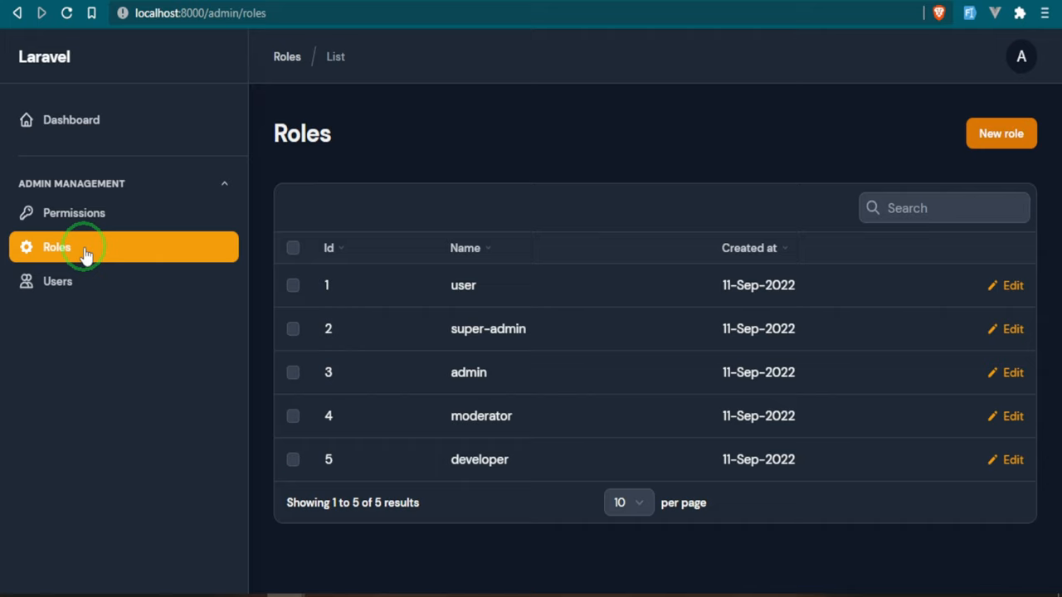
left_click(465, 248)
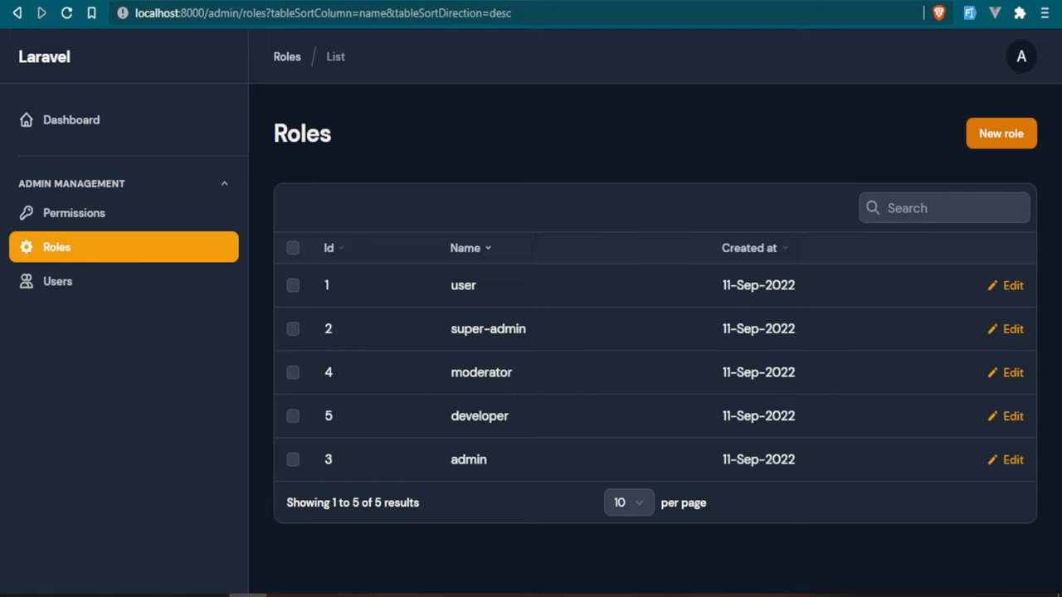
mouse_move(562, 346)
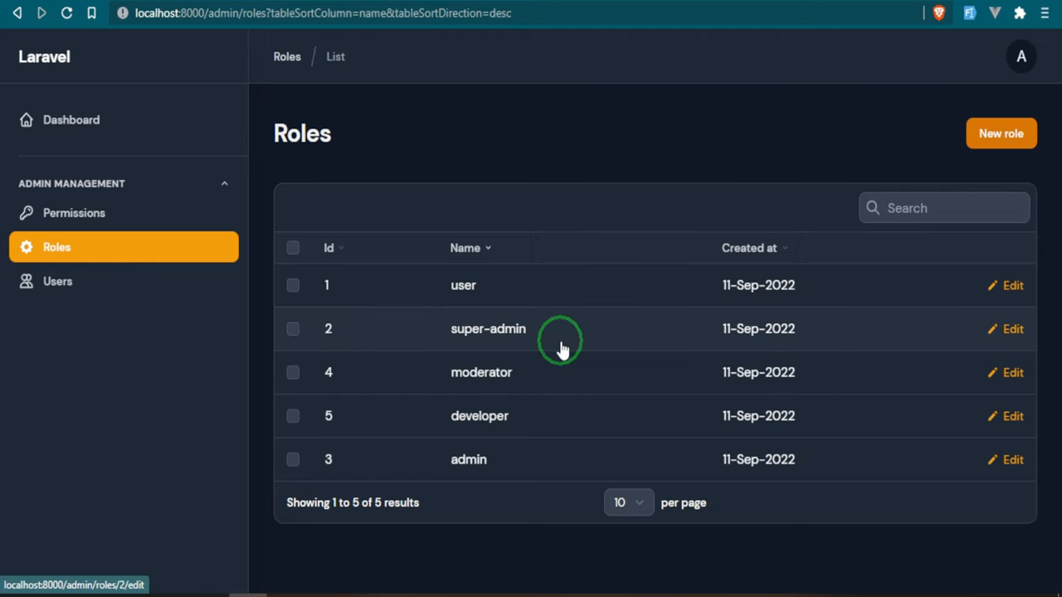
- Create a new role with the update: user, read: role and read: admin permissions
left_click(1000, 133)
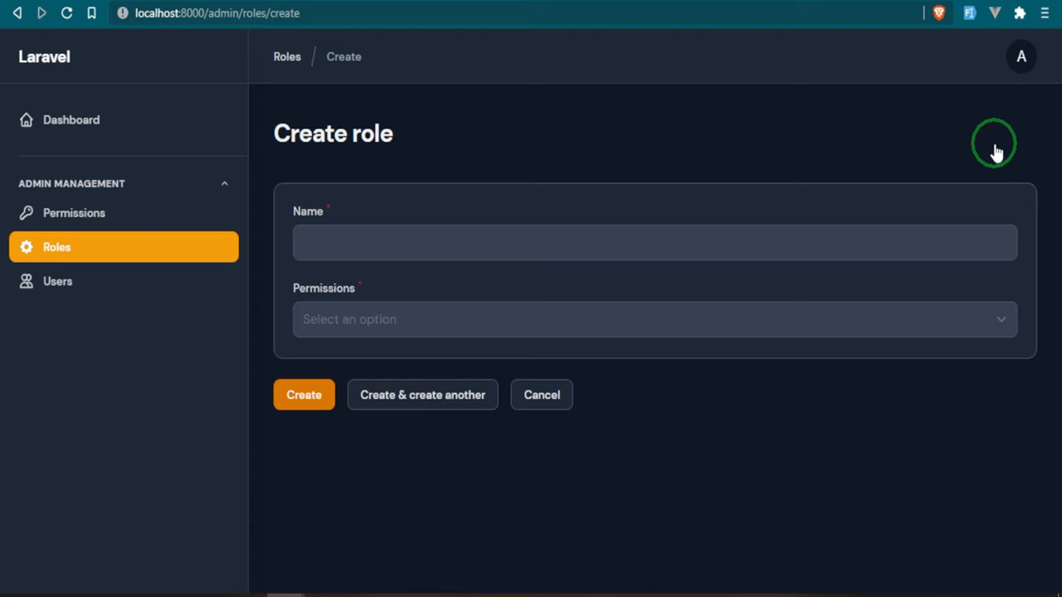
mouse_move(995, 148)
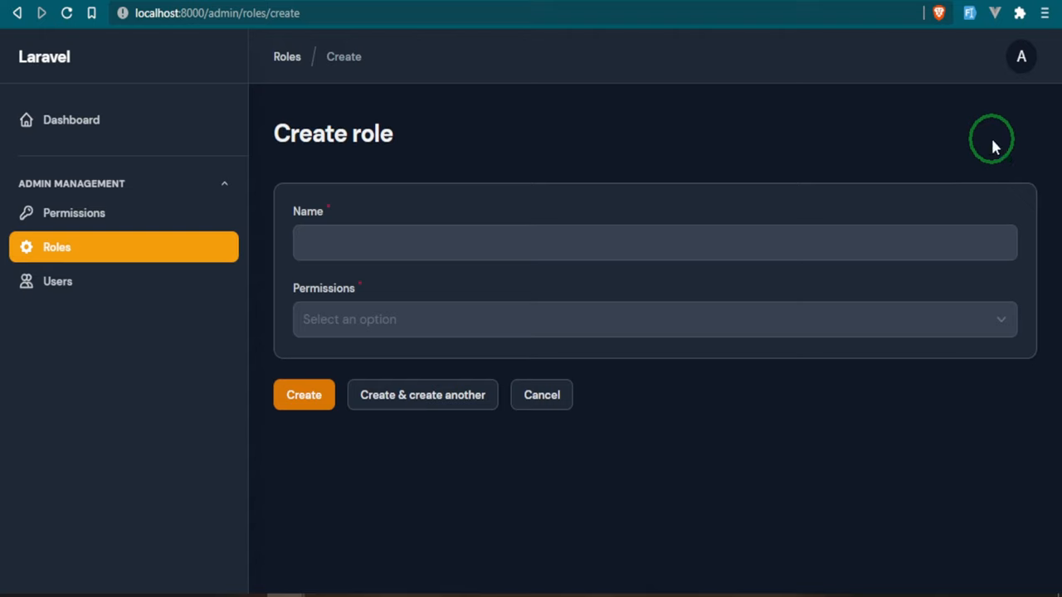
mouse_move(899, 16)
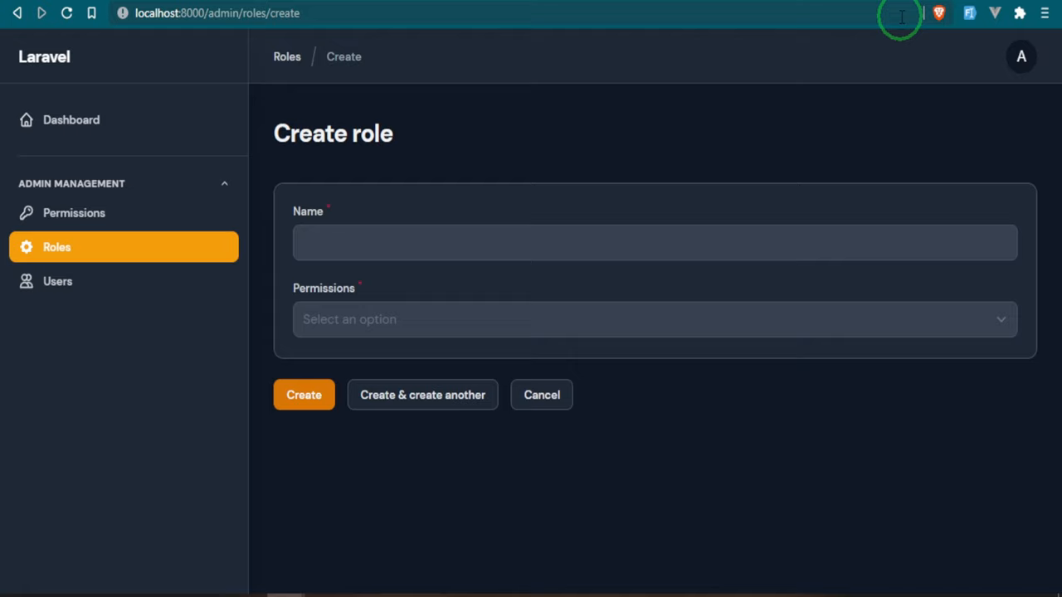
left_click(653, 318)
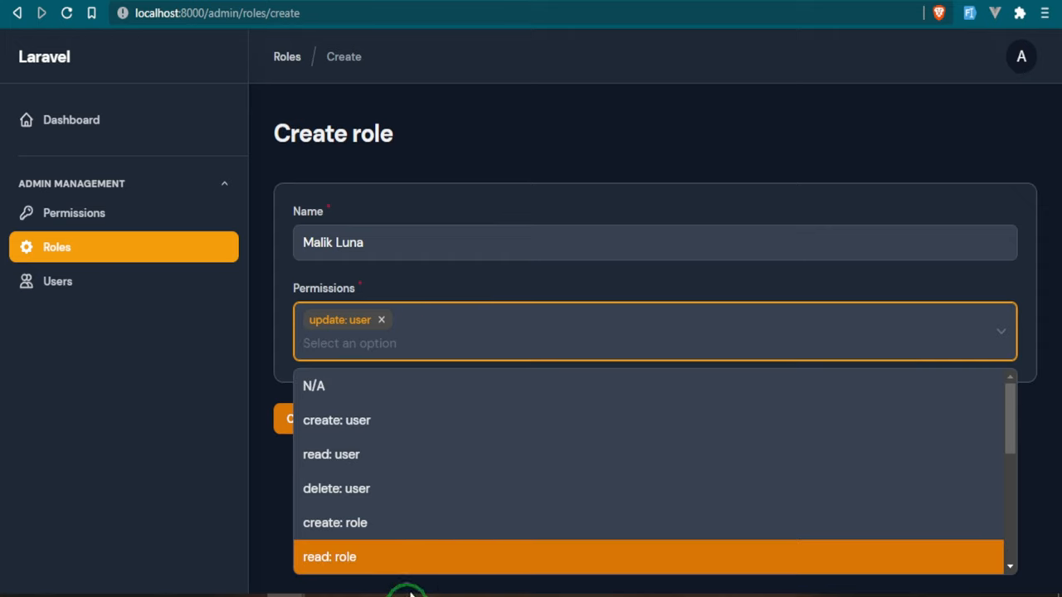
left_click(329, 557)
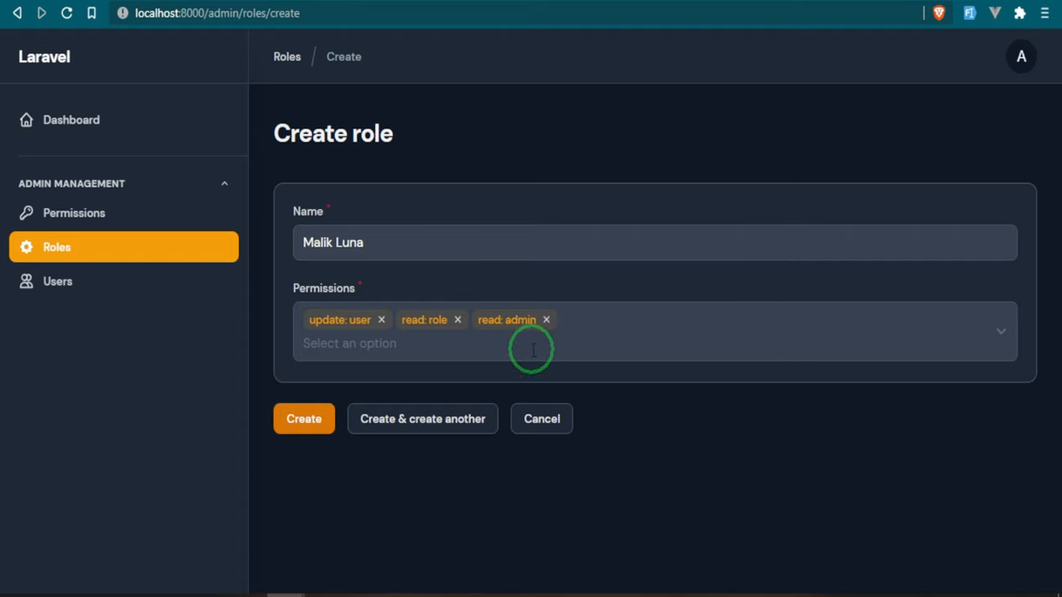
left_click(304, 418)
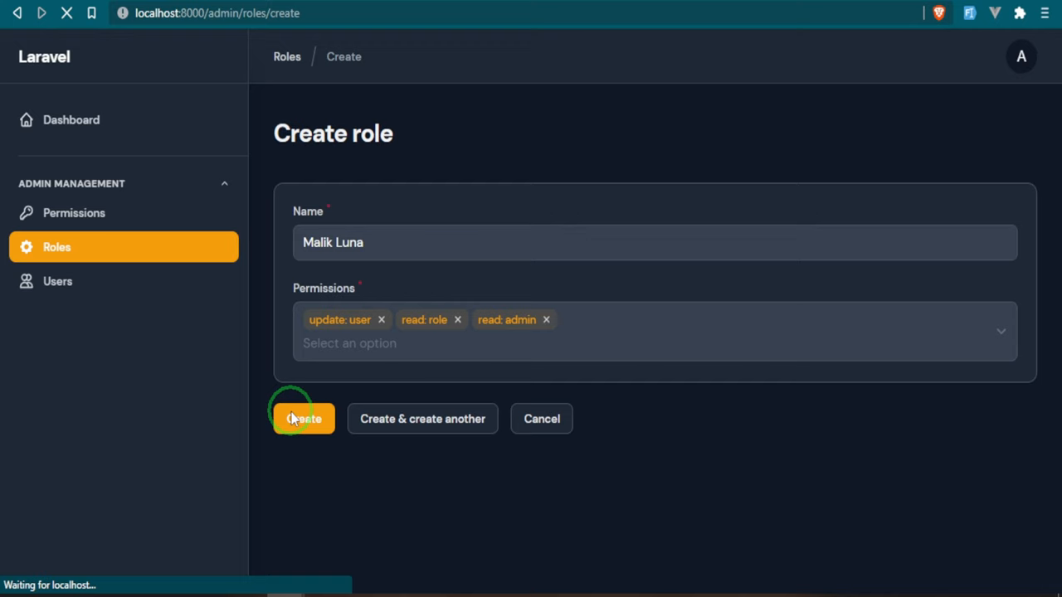
left_click(302, 418)
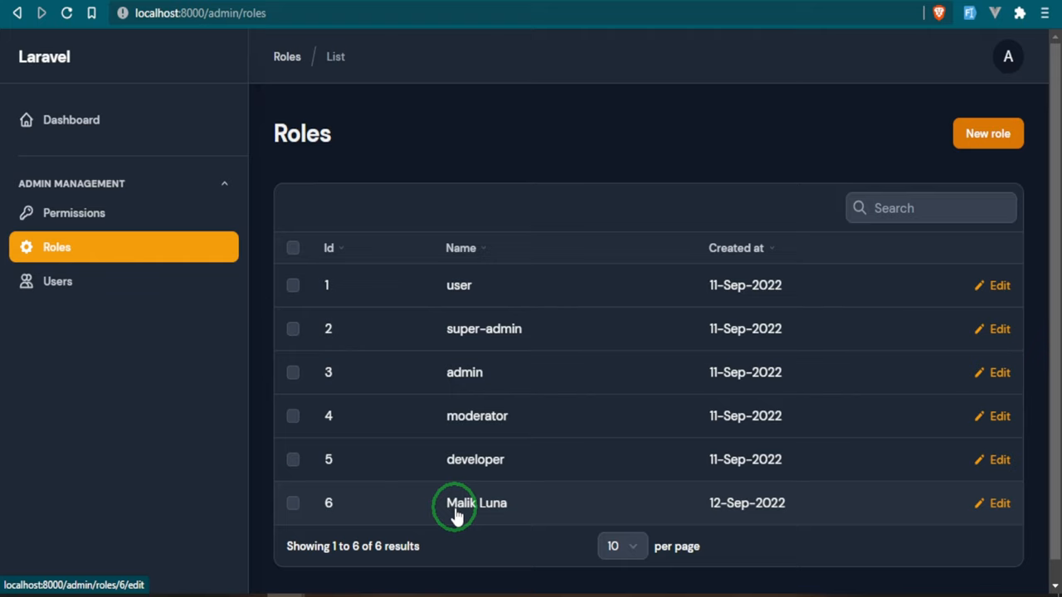
mouse_move(537, 511)
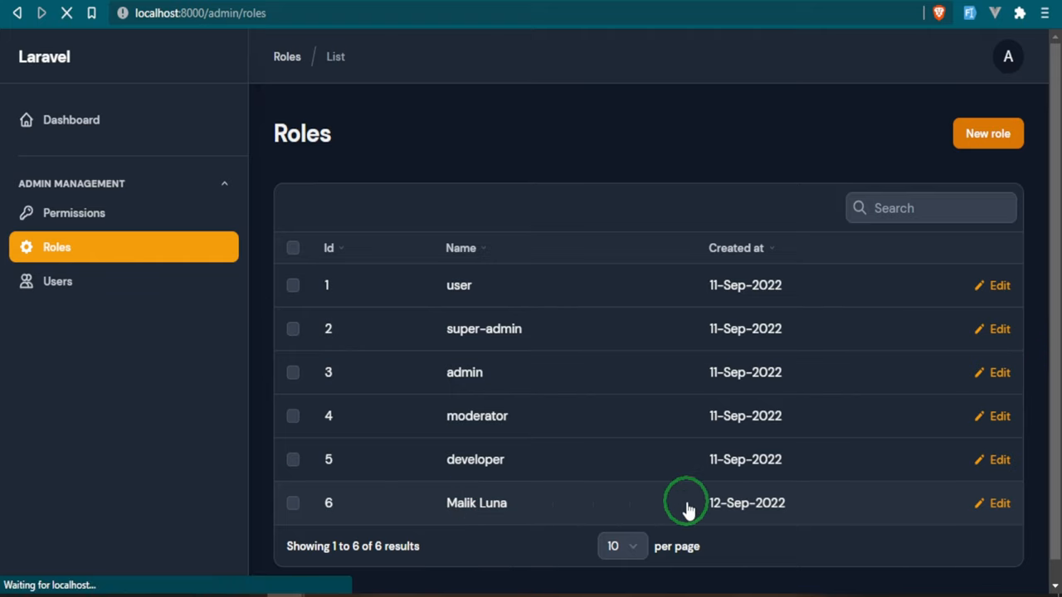
- From the new role's edit page, create an attached permission named 'new permission'
left_click(999, 502)
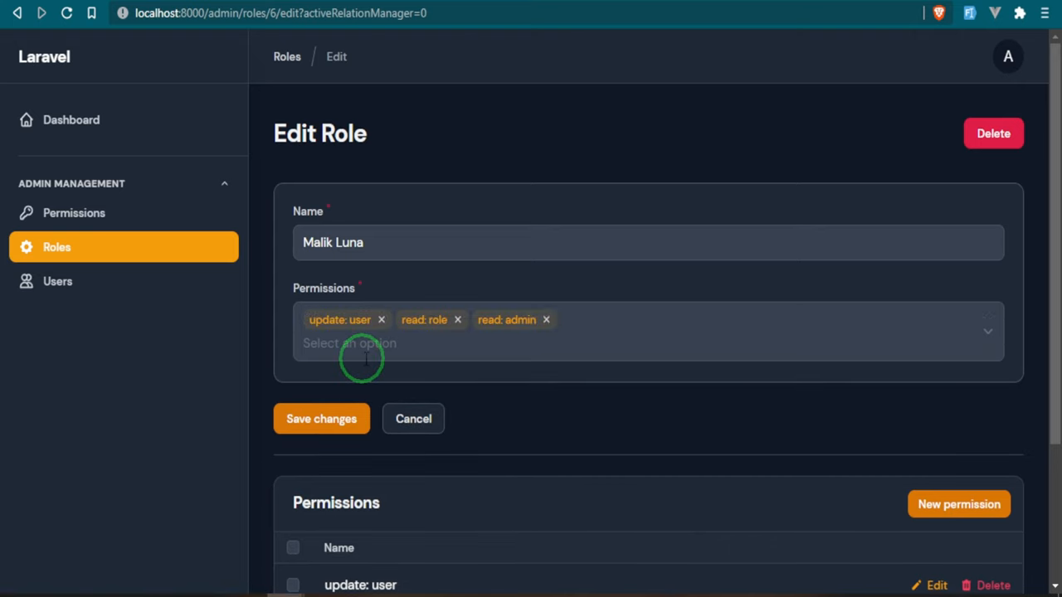
scroll("down", 3)
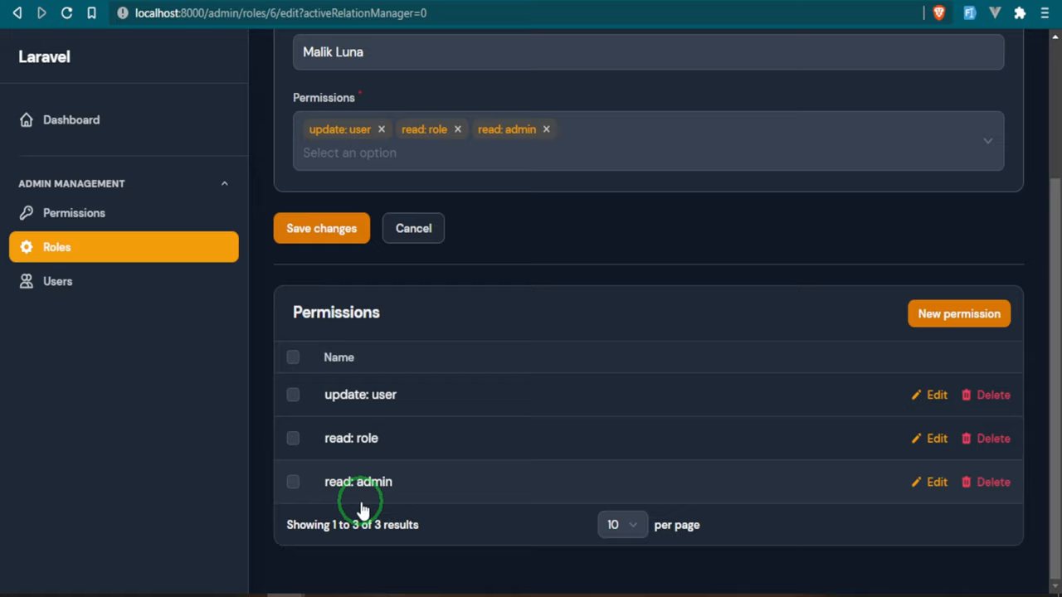
mouse_move(958, 313)
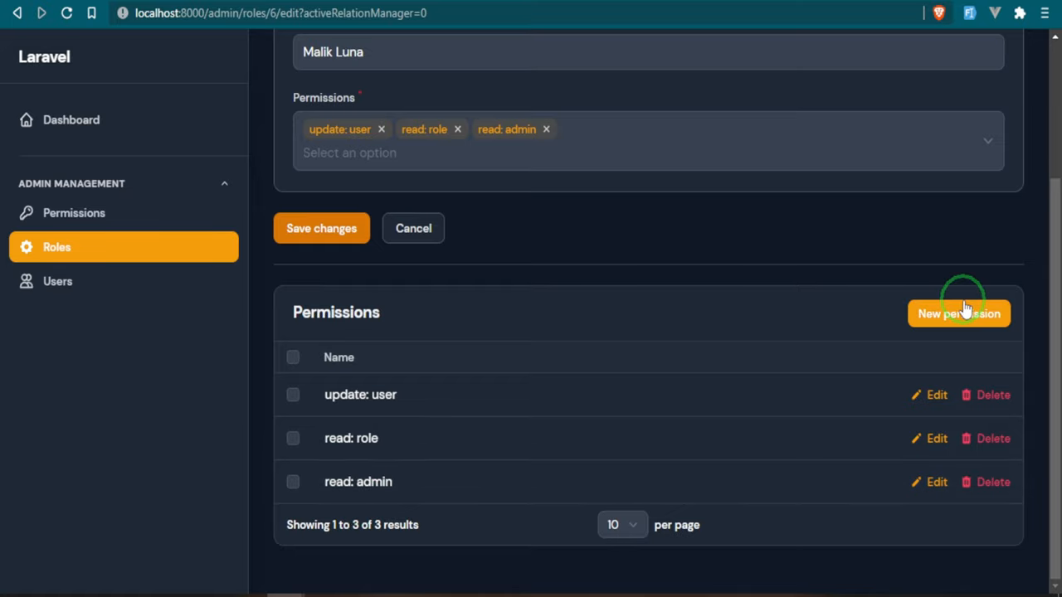
left_click(959, 313)
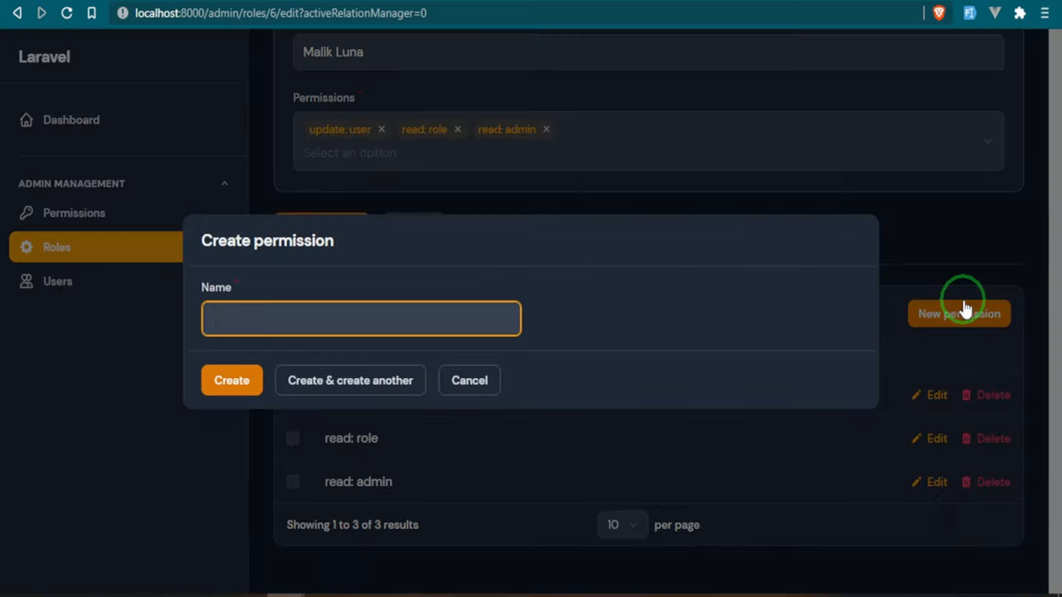
type("nfe")
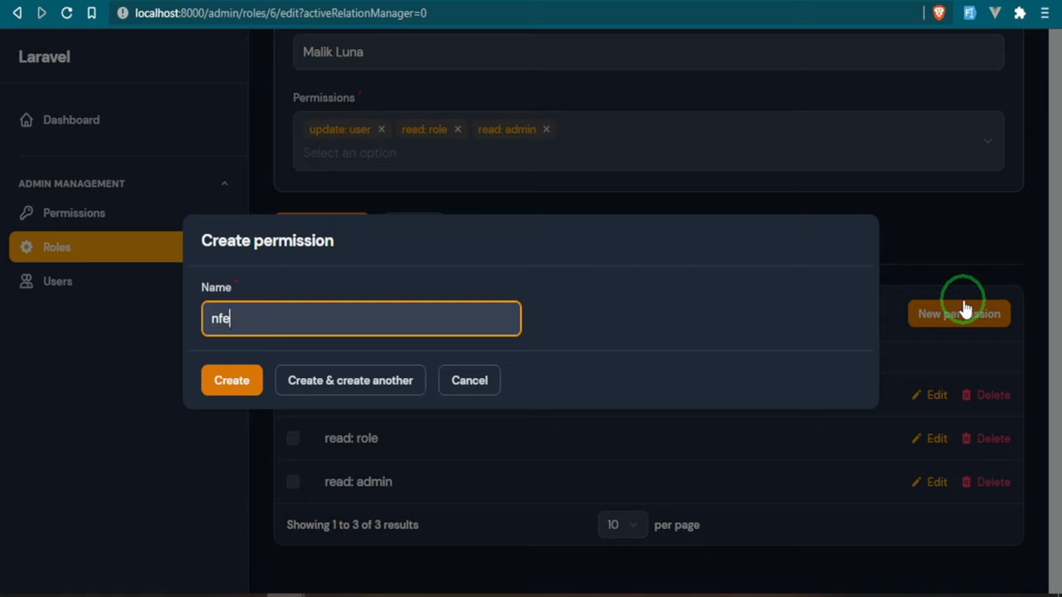
type("new per")
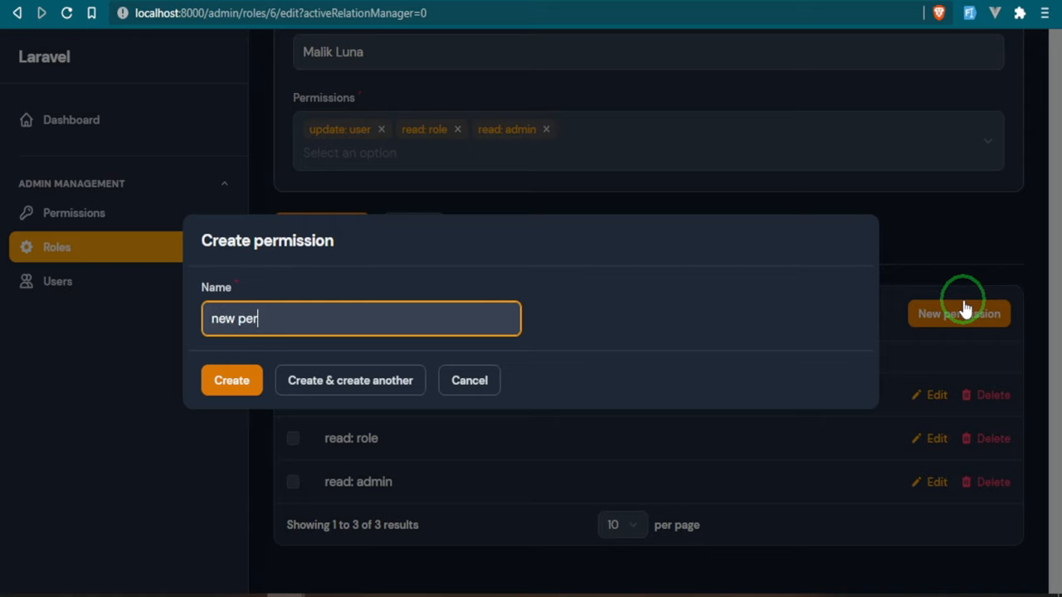
type("mission")
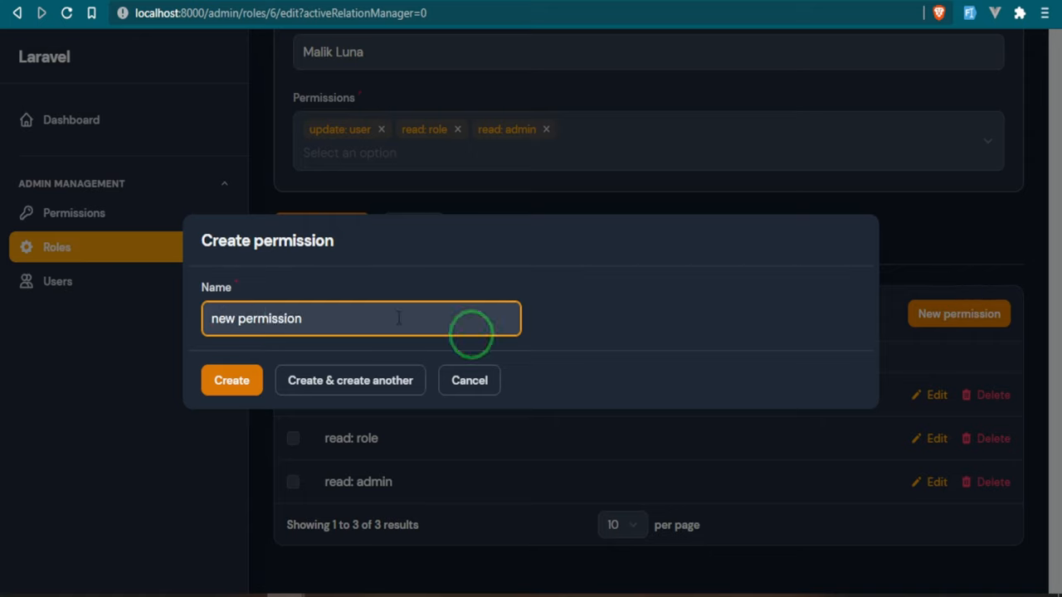
left_click(232, 380)
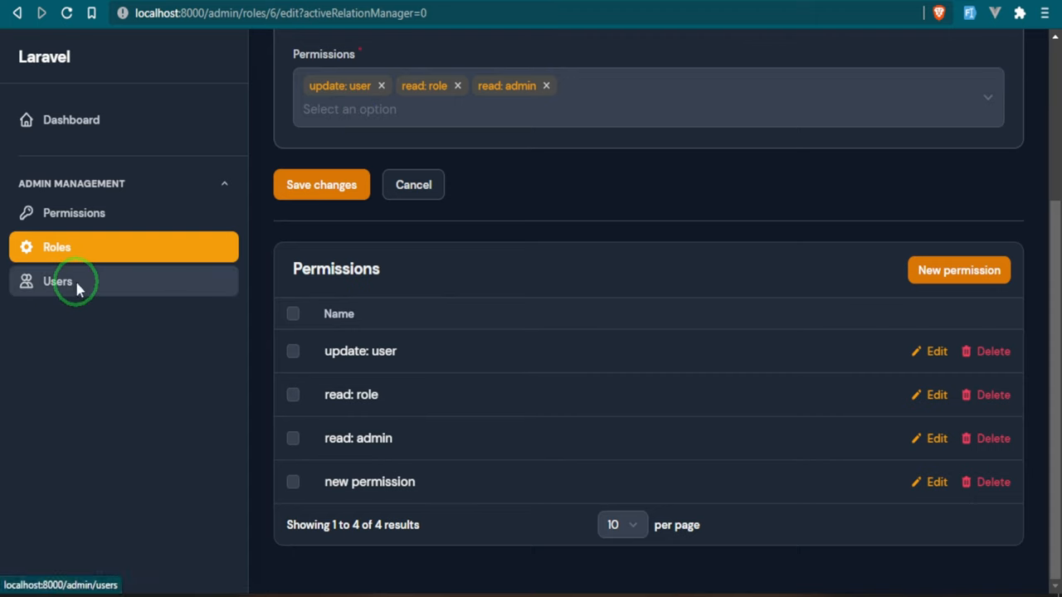
- Show the Users list with its 53 records and scroll through the table
left_click(58, 280)
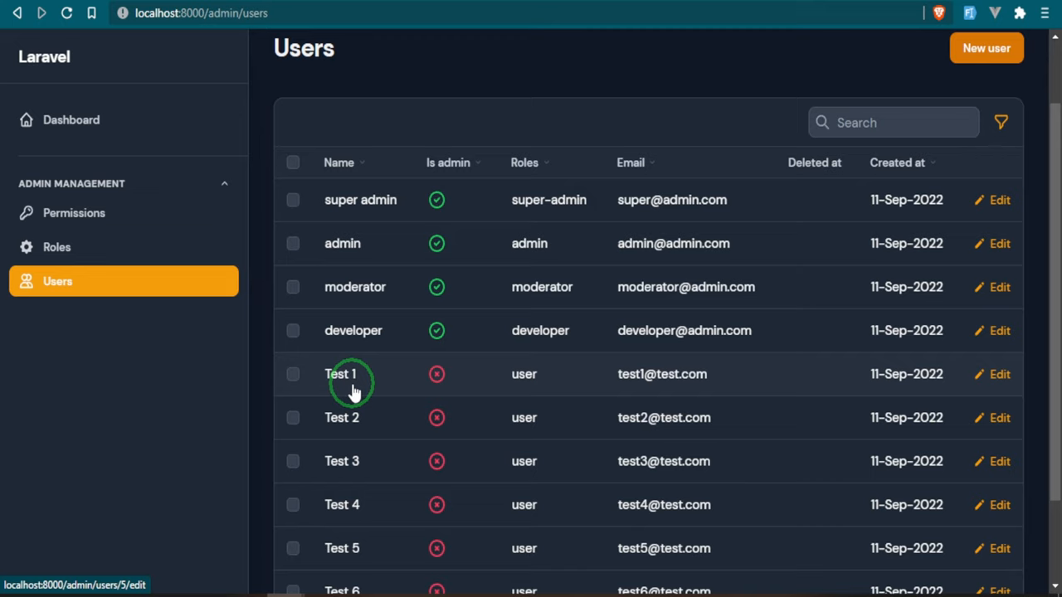
mouse_move(381, 236)
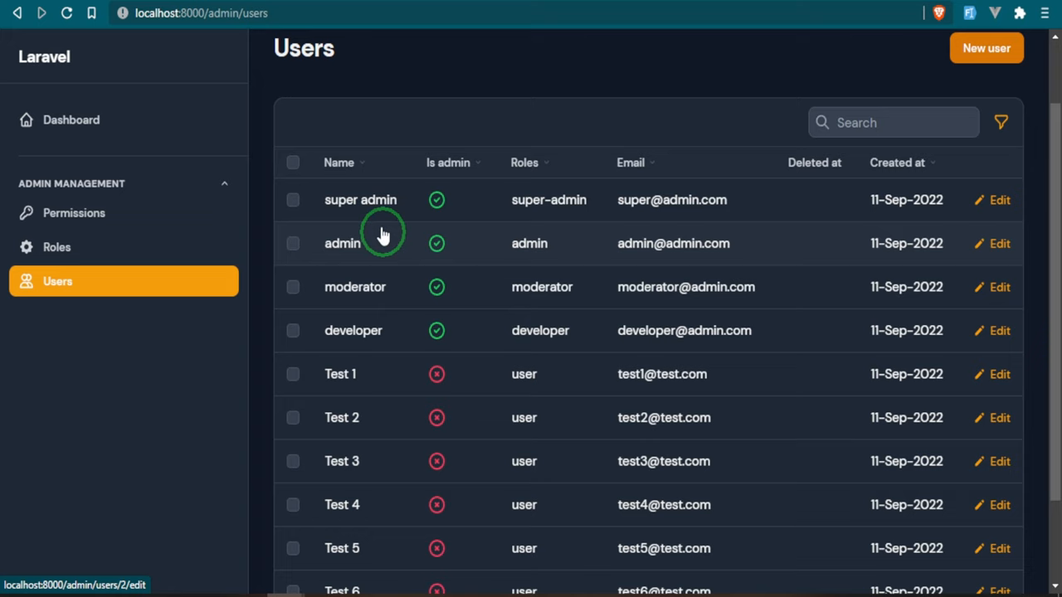
mouse_move(342, 461)
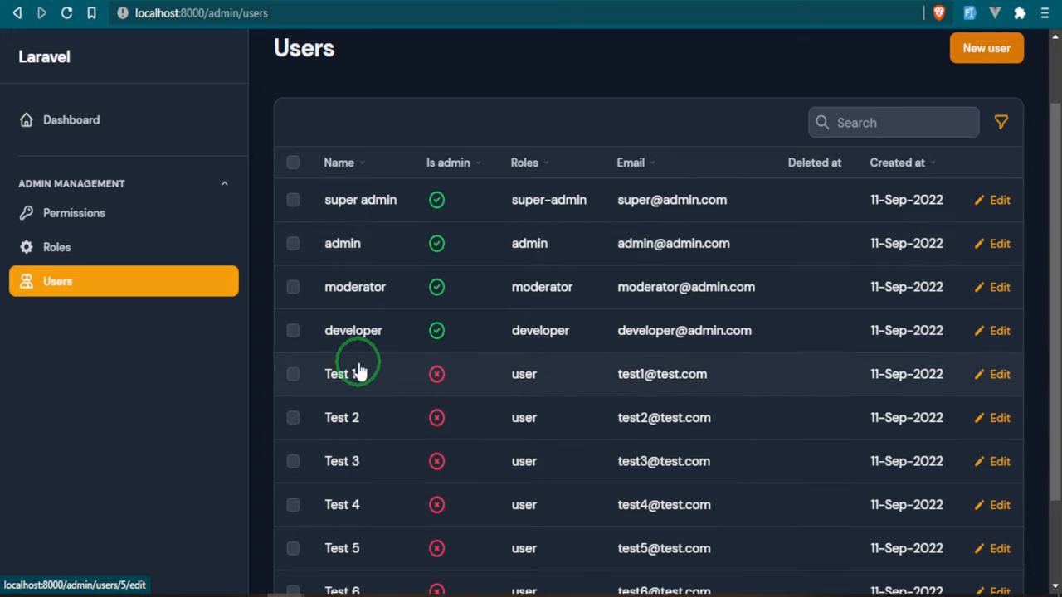
mouse_move(531, 381)
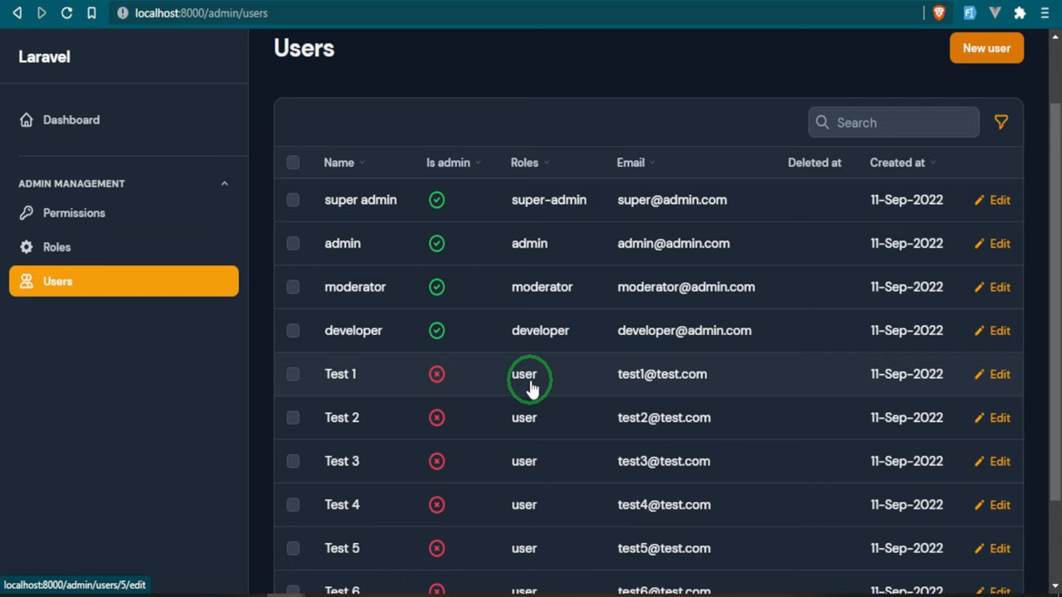
mouse_move(222, 113)
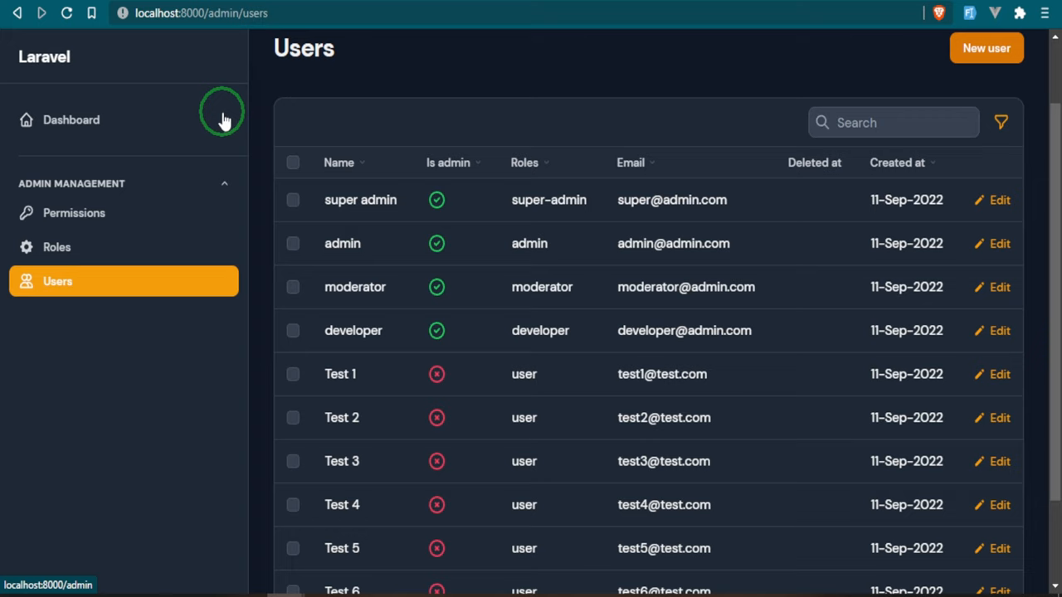
mouse_move(556, 29)
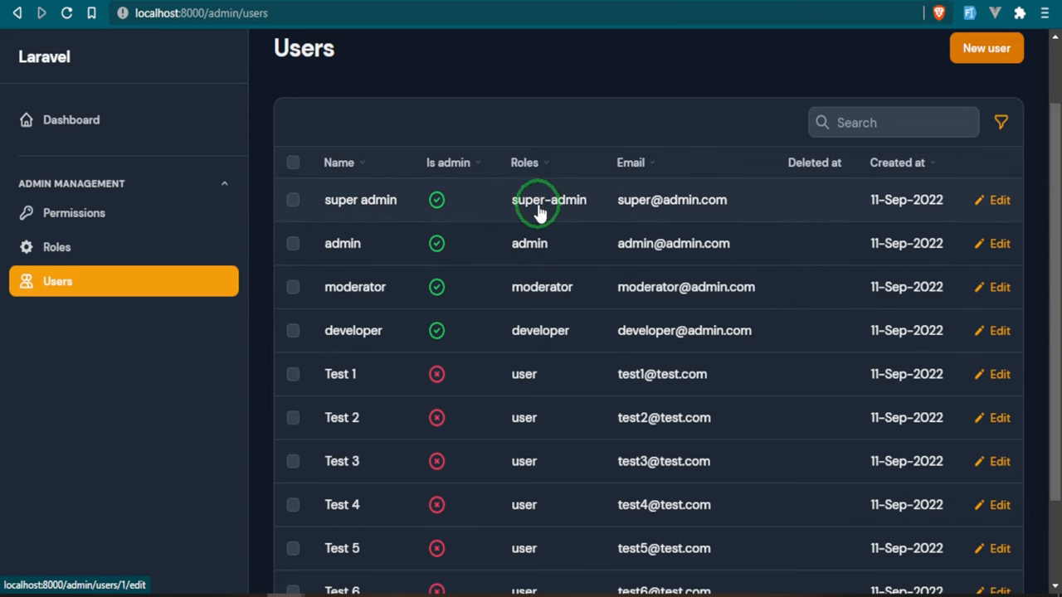
mouse_move(826, 252)
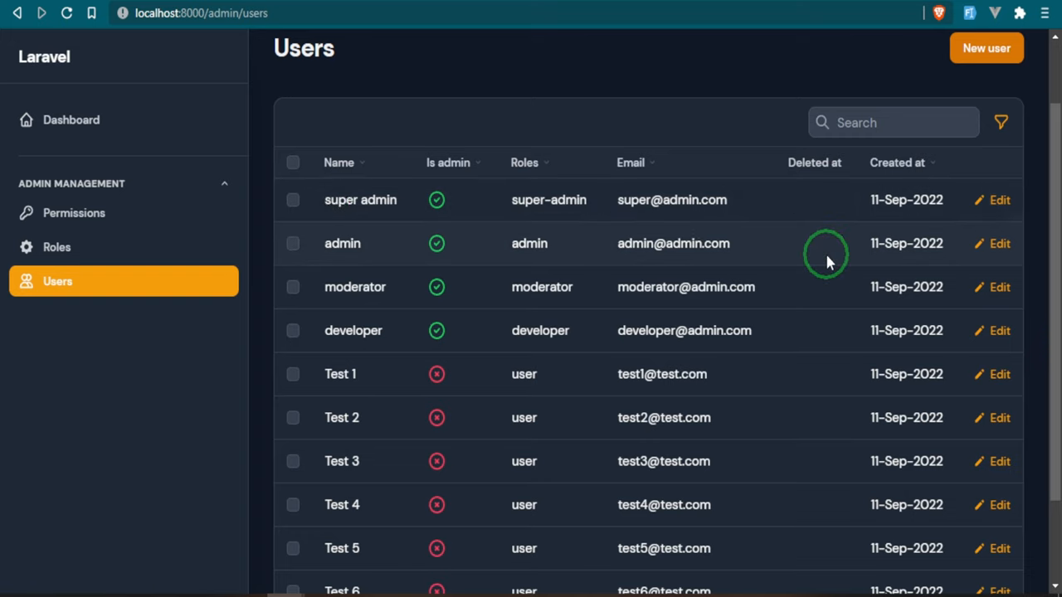
mouse_move(423, 148)
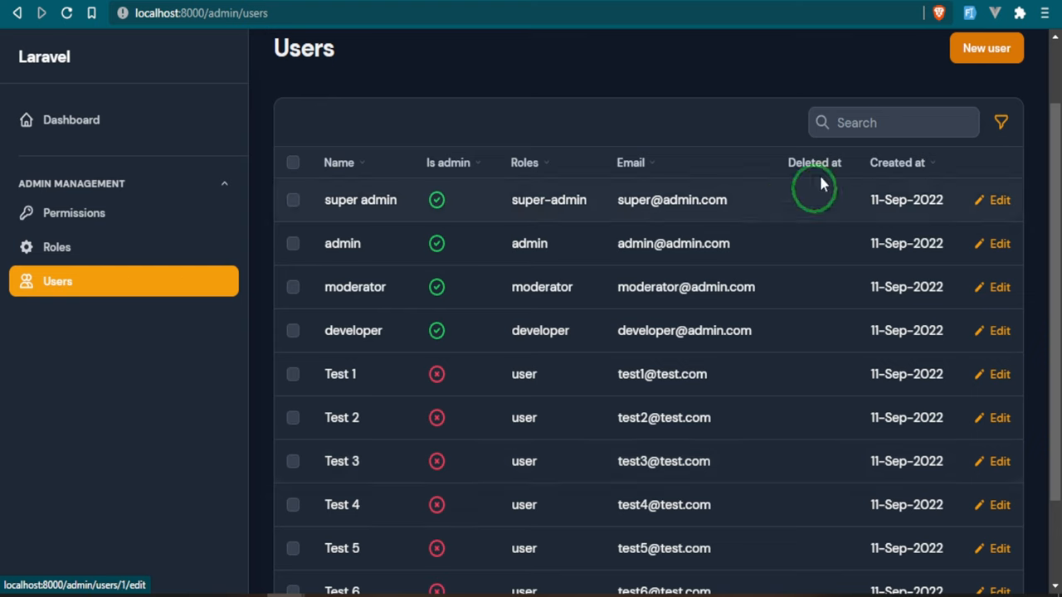
scroll("down", 3)
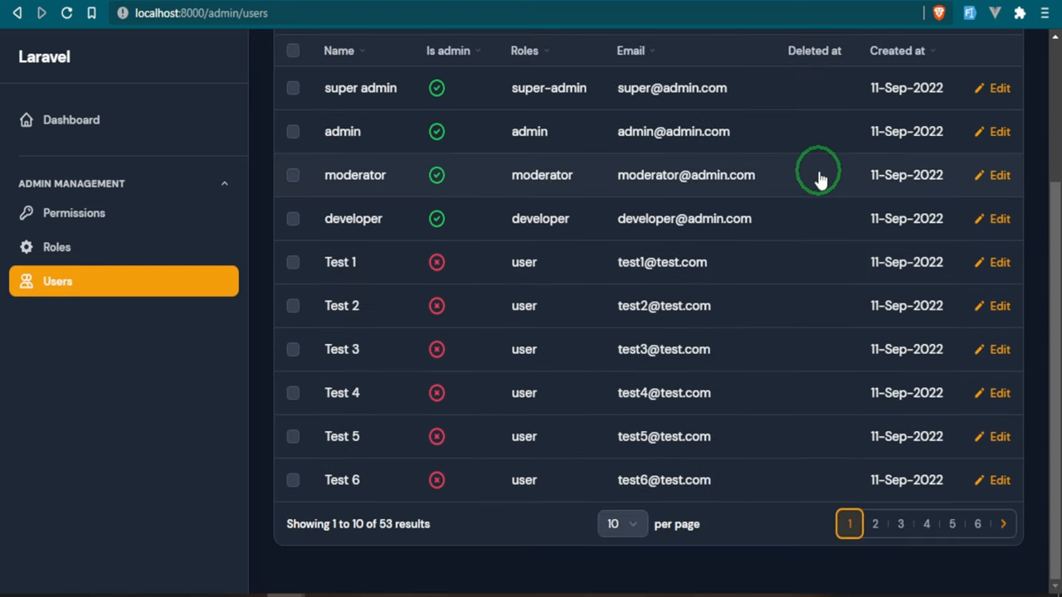
mouse_move(922, 506)
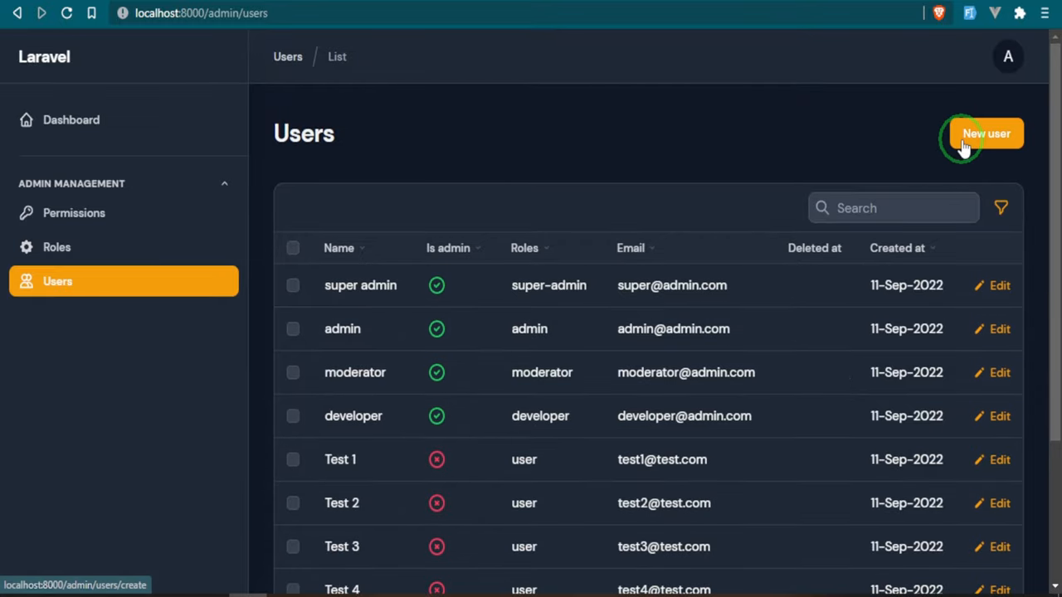
- Create a new user auto-filled with sample data, keeping only one role checked, and go to the last page
left_click(892, 208)
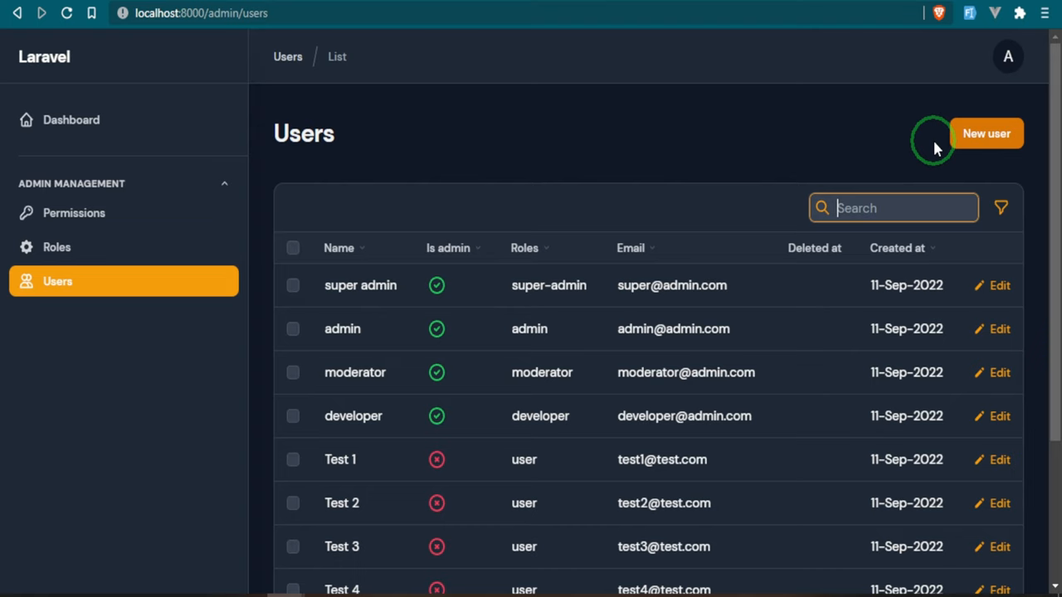
left_click(985, 132)
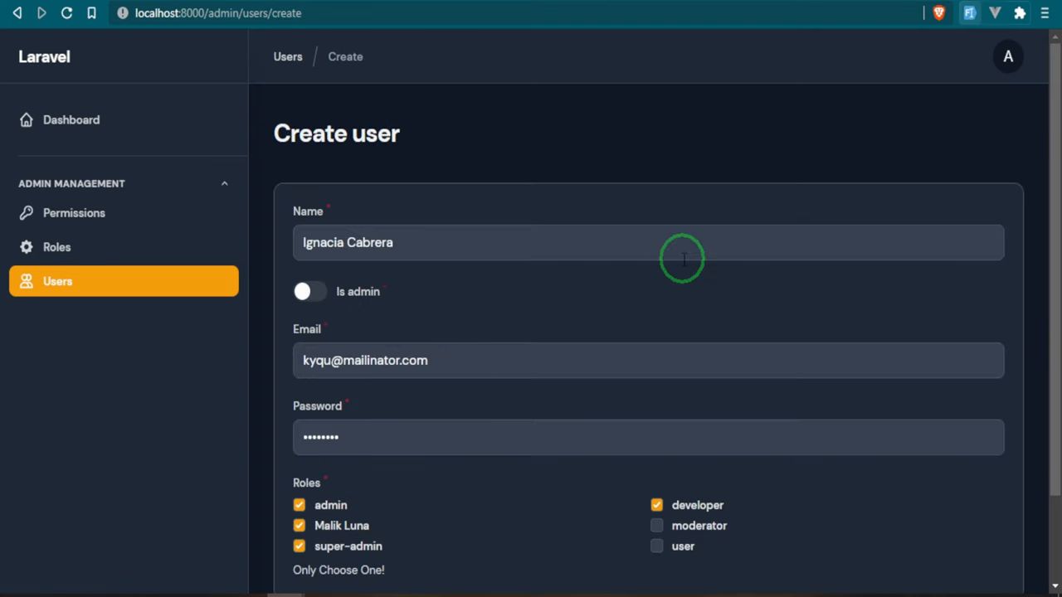
scroll("down", 3)
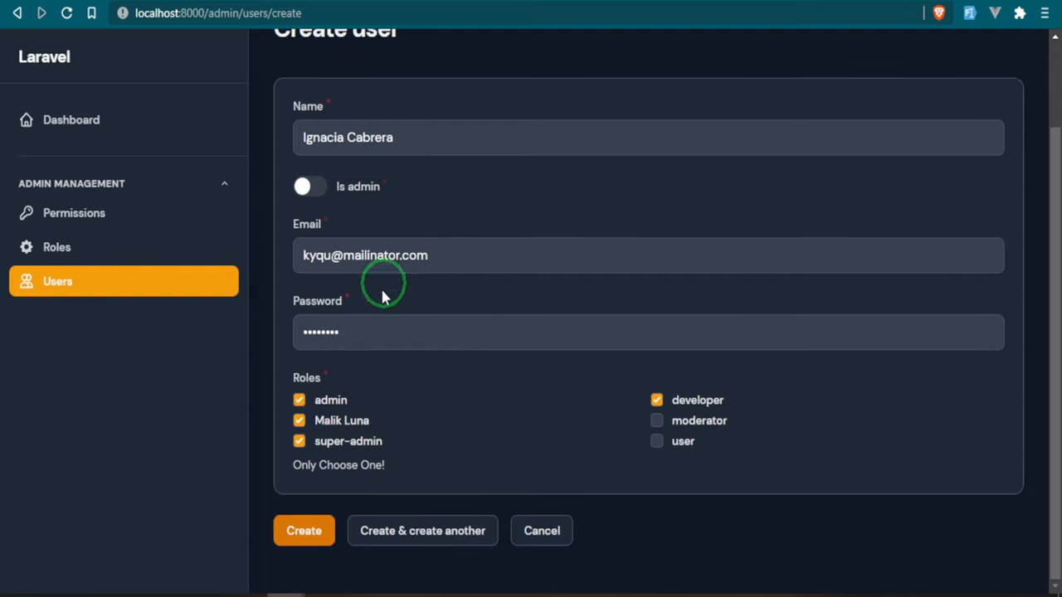
mouse_move(341, 412)
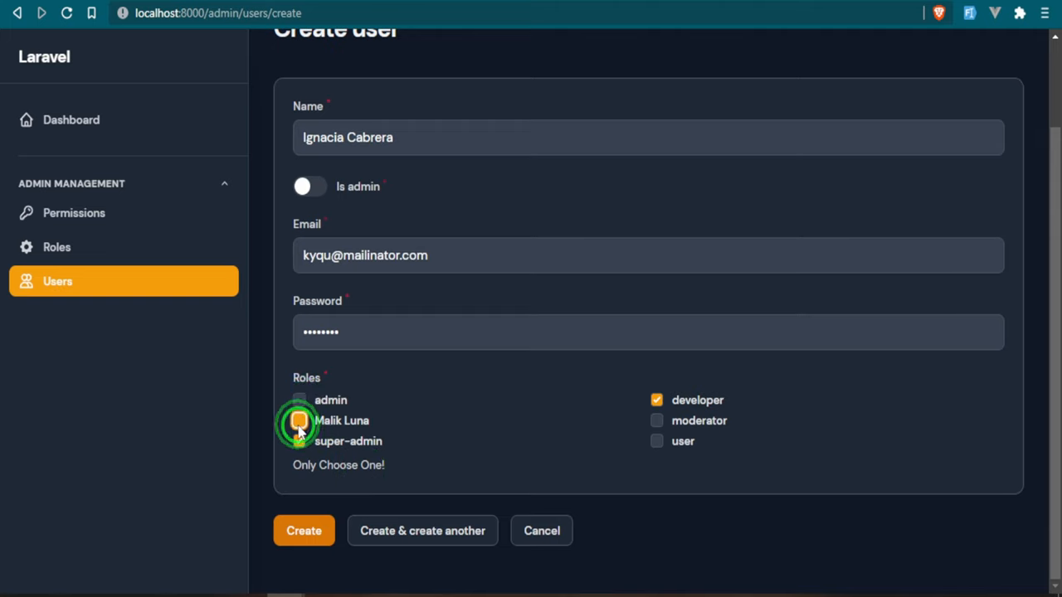
left_click(298, 442)
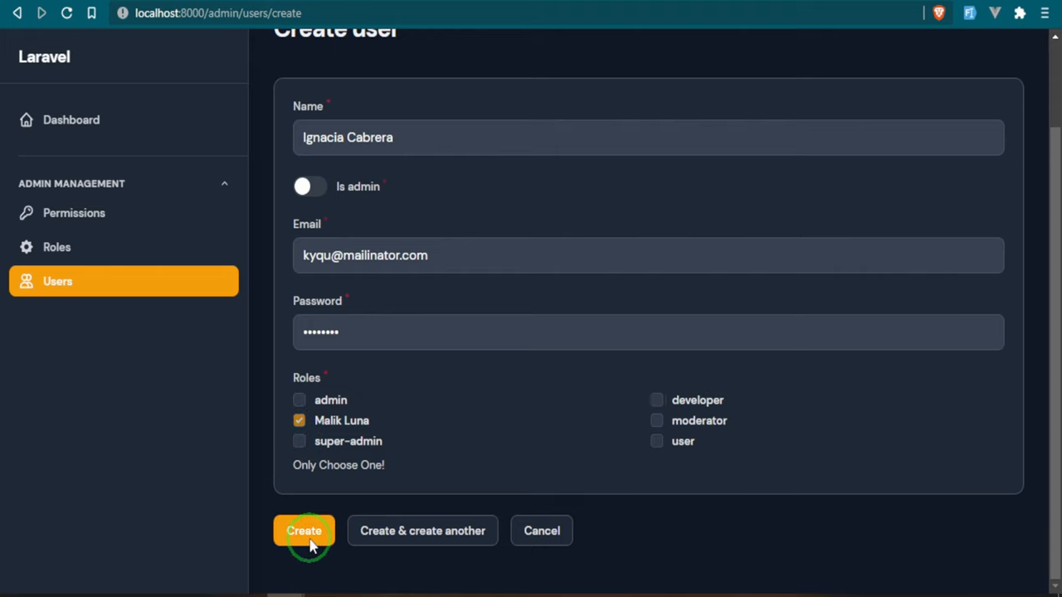
left_click(304, 531)
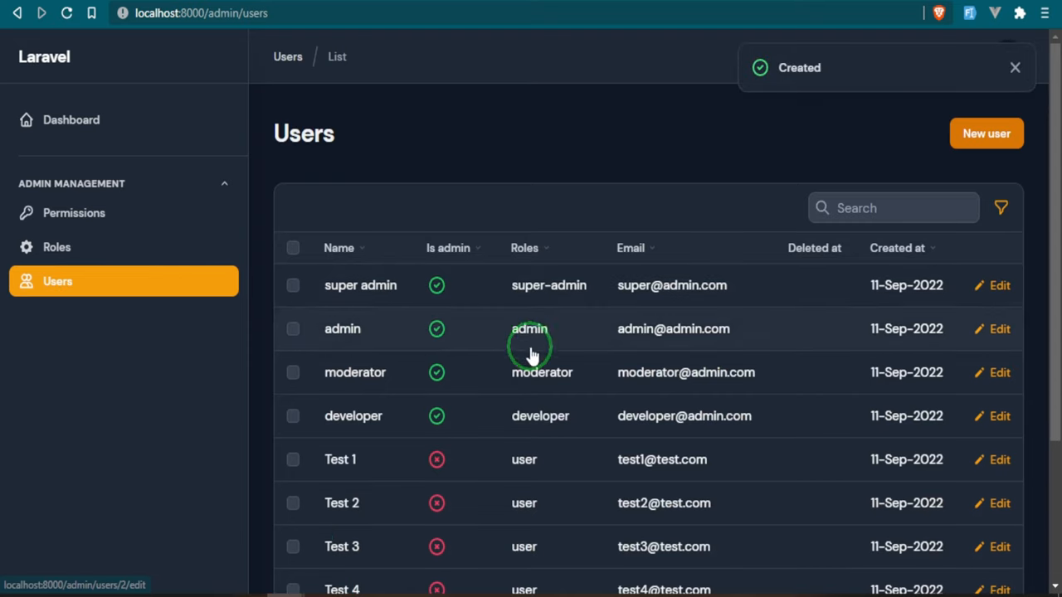
left_click(977, 525)
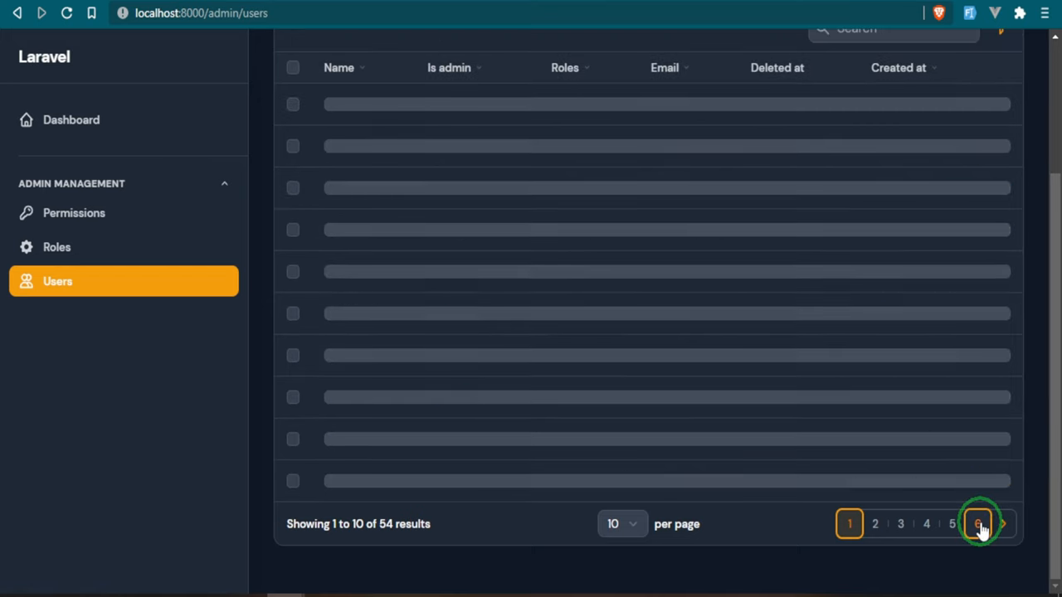
- Delete the newly created user from its record and confirm the deletion
left_click(979, 524)
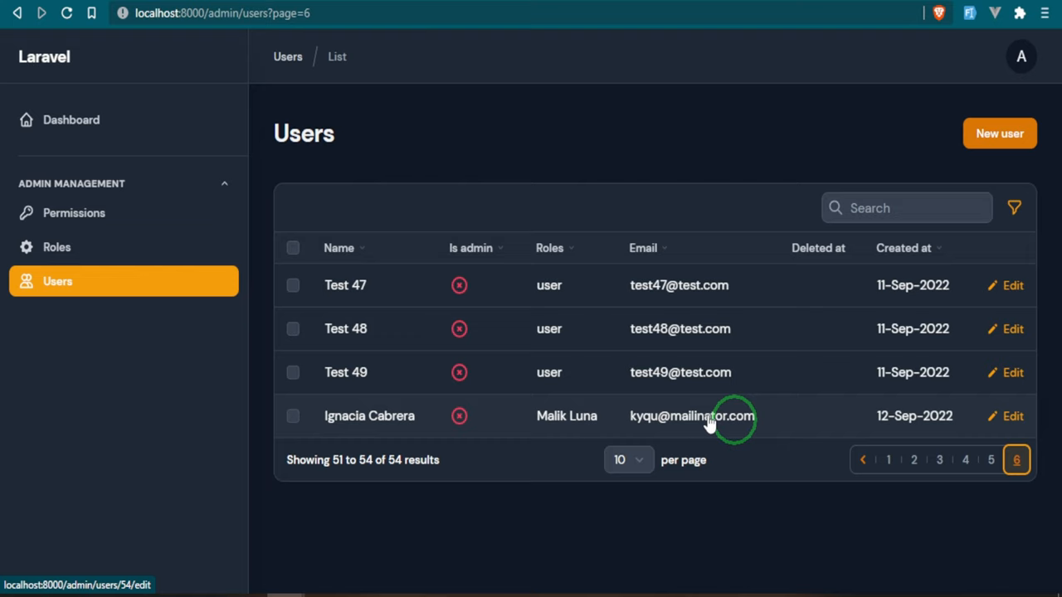
mouse_move(490, 414)
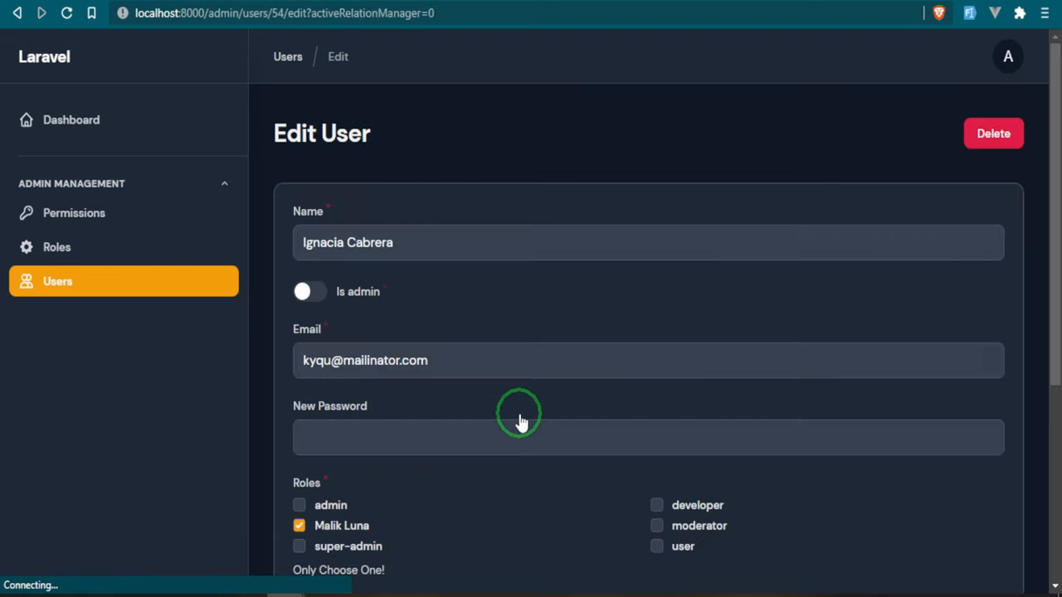
left_click(992, 133)
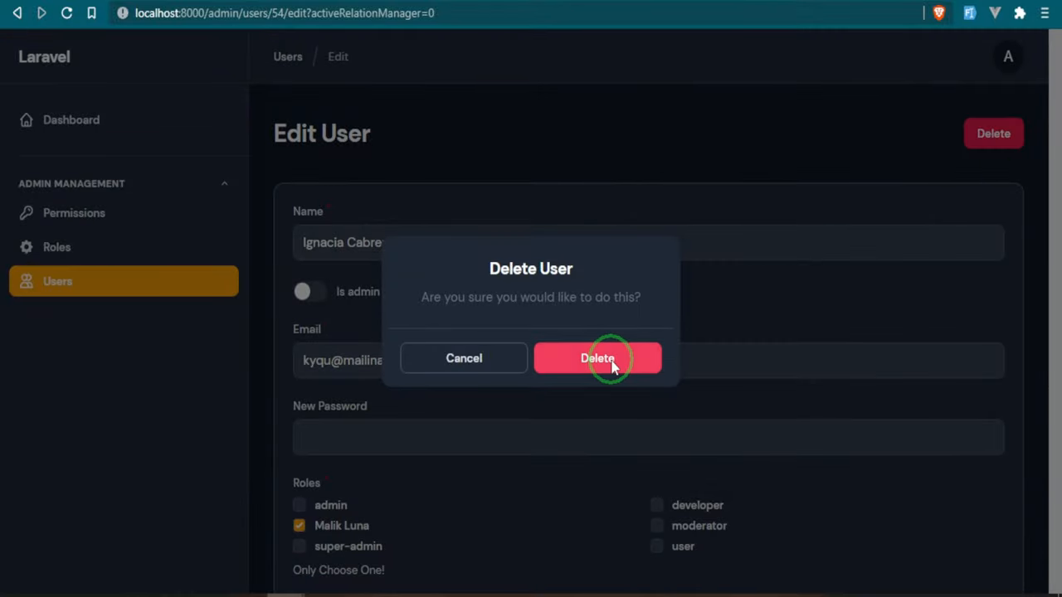
left_click(597, 358)
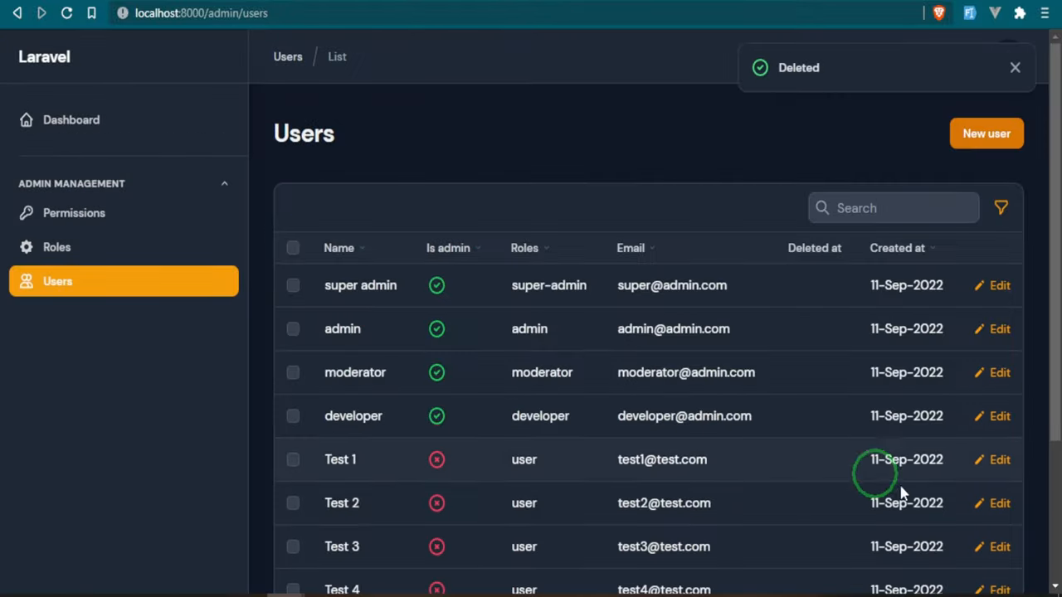
scroll("down", 3)
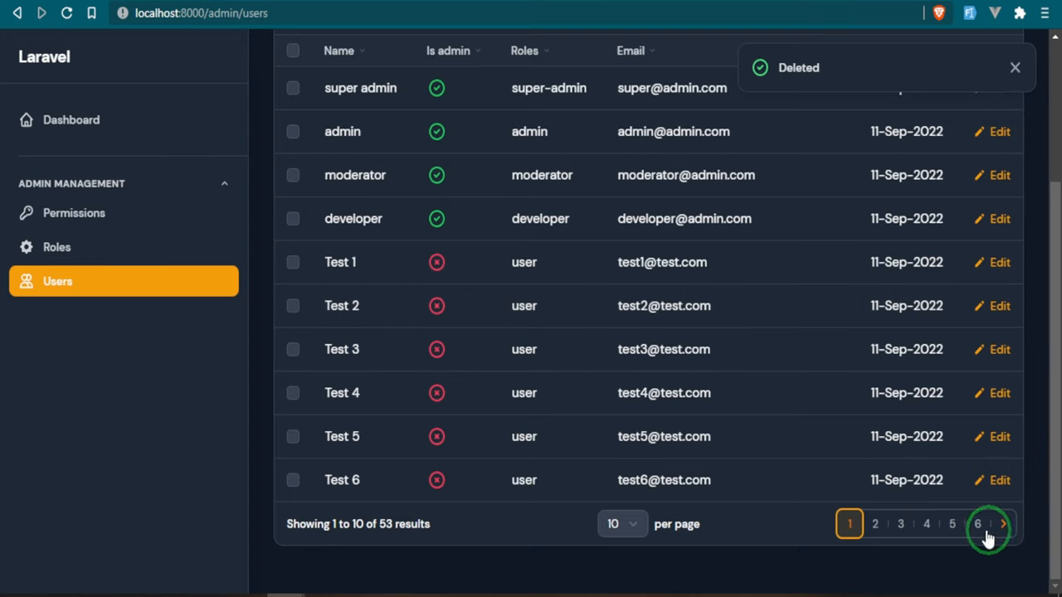
- Filter the Users table to include deleted records and check the last page
left_click(977, 524)
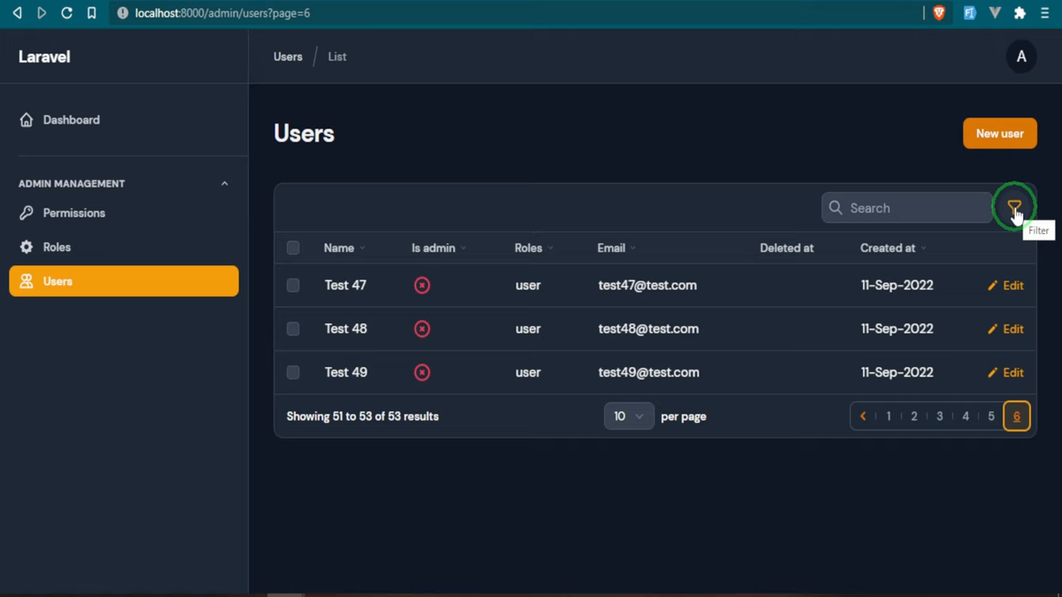
left_click(1014, 208)
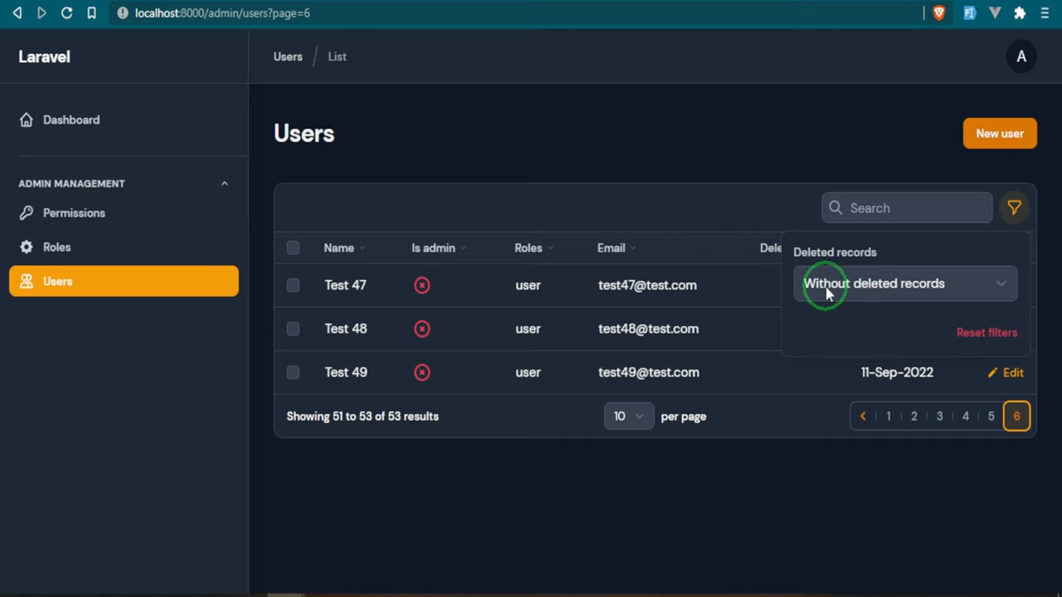
left_click(904, 282)
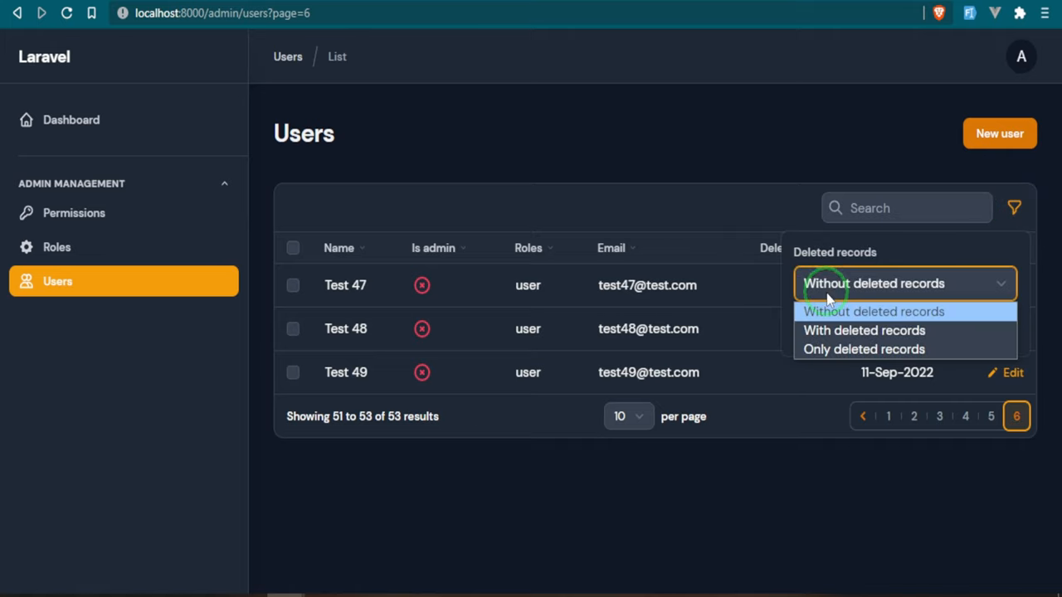
left_click(862, 330)
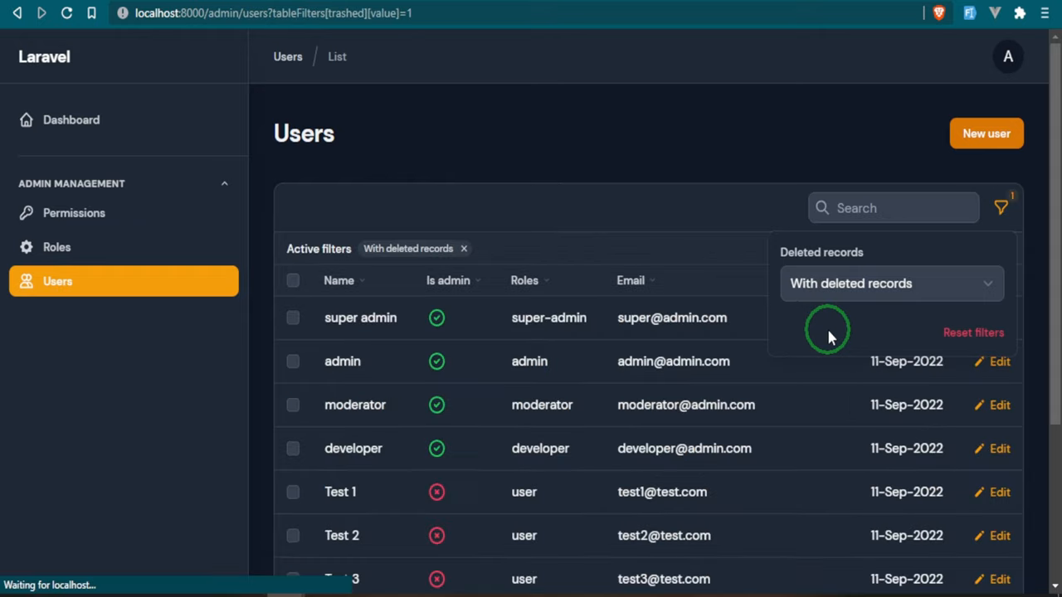
scroll("down", 3)
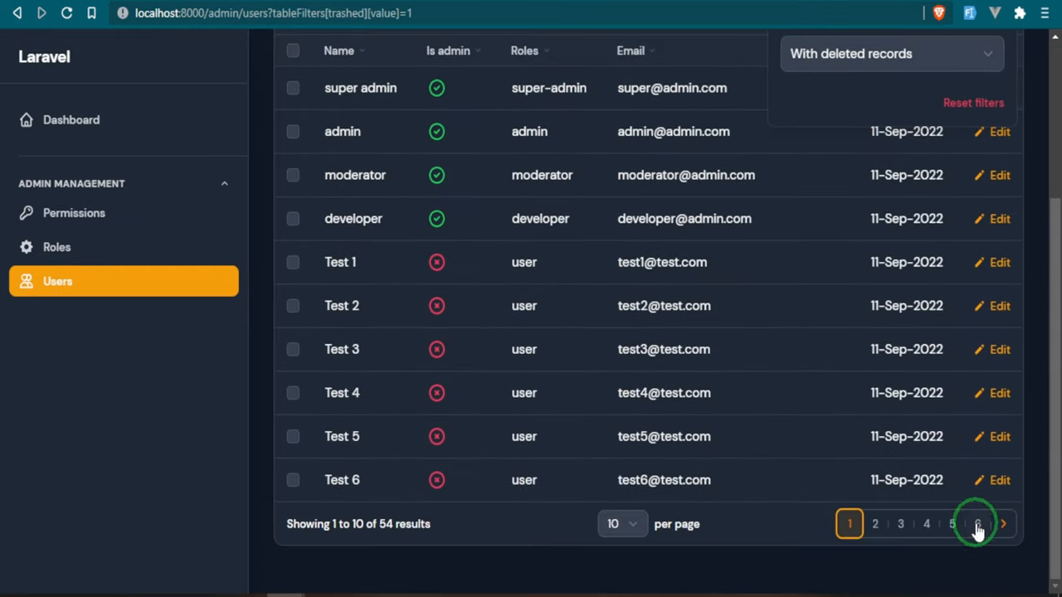
left_click(977, 524)
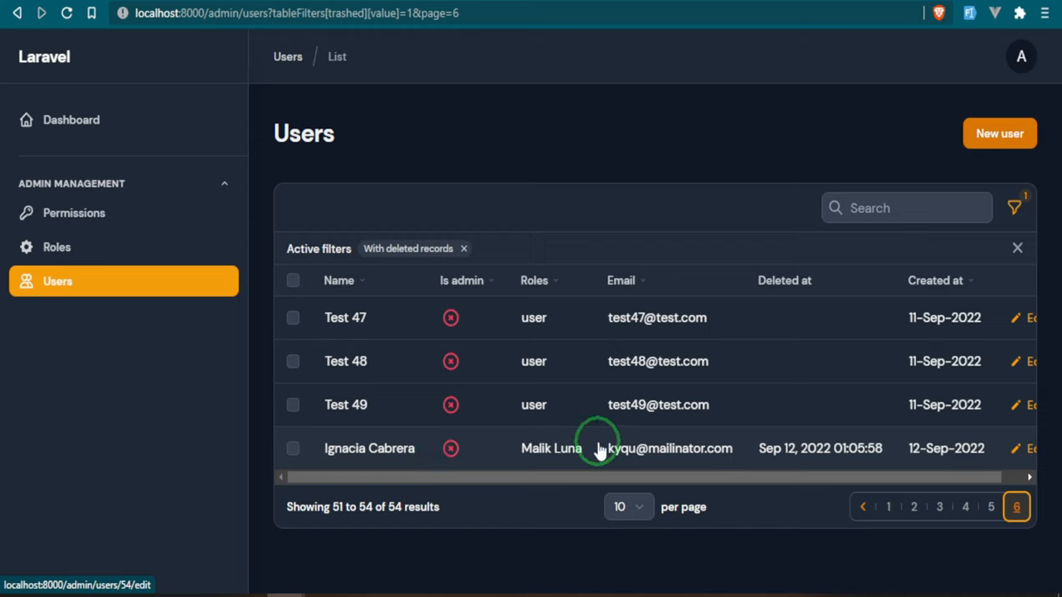
mouse_move(763, 448)
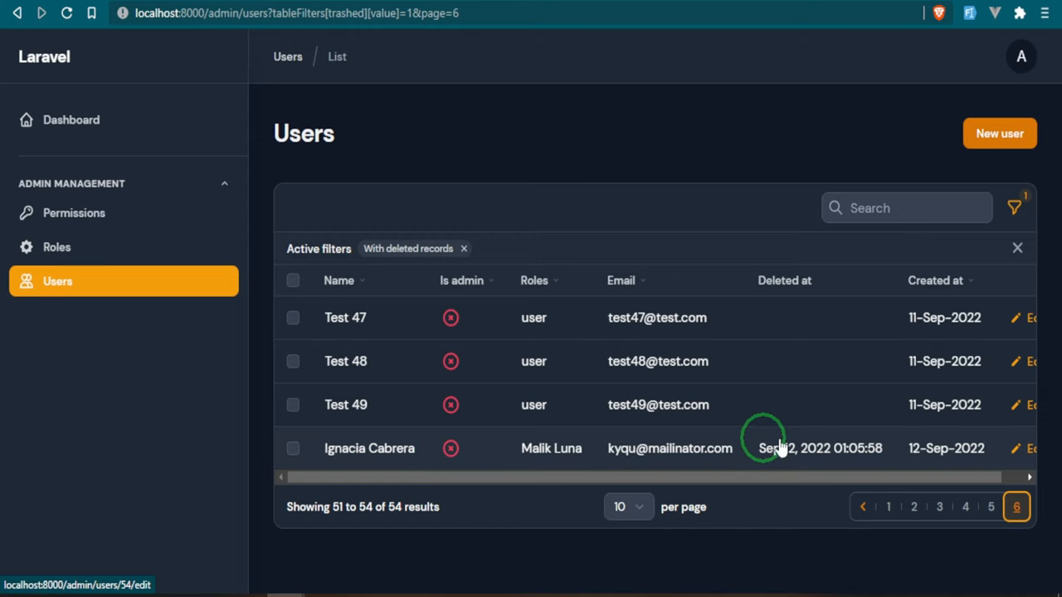
mouse_move(792, 456)
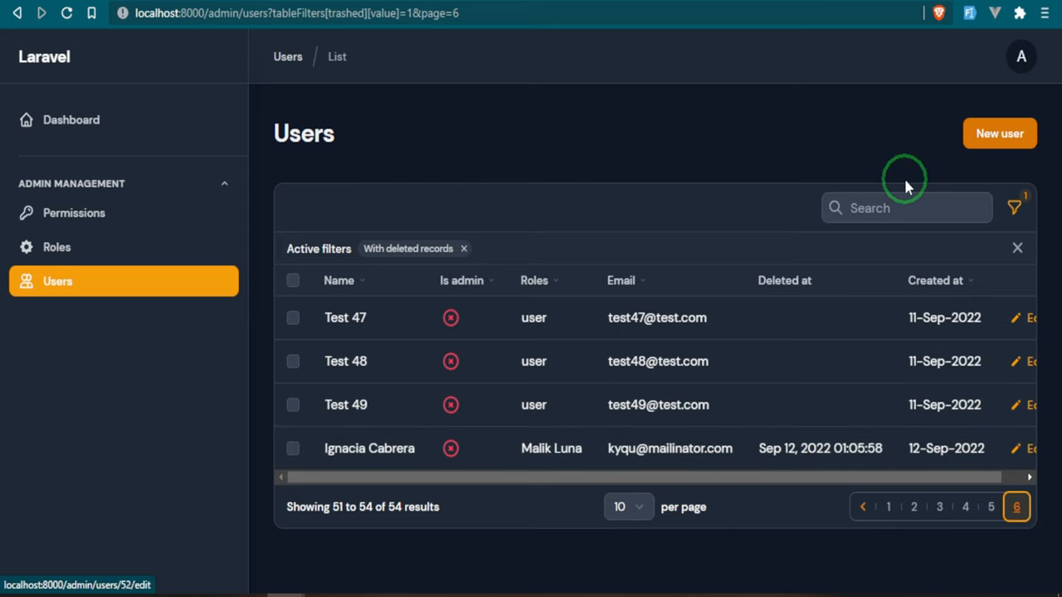
- Switch the filter to only deleted records, then return to the Dashboard
left_click(1013, 207)
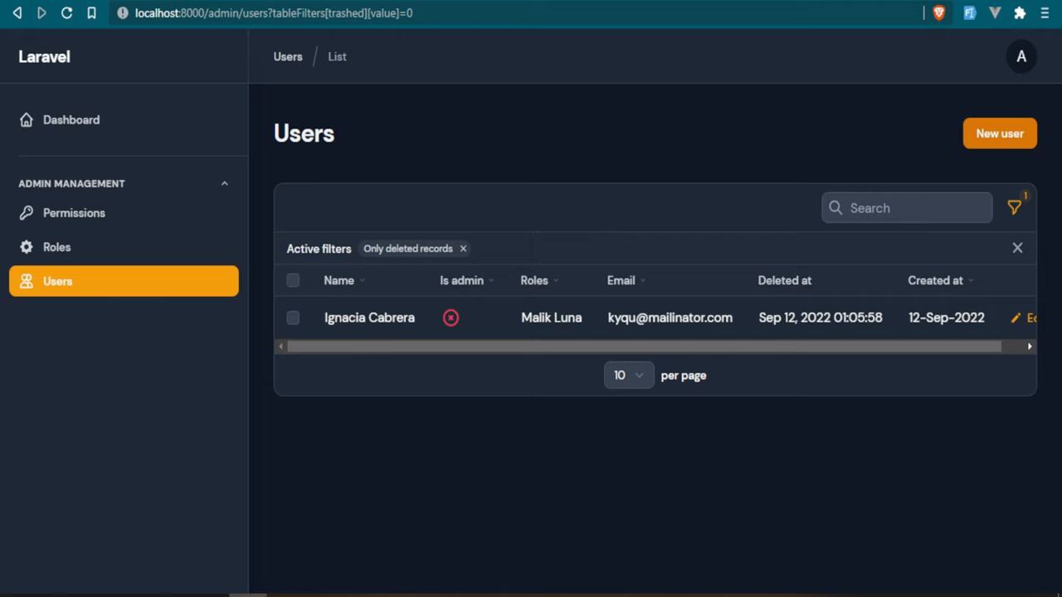
left_click(70, 120)
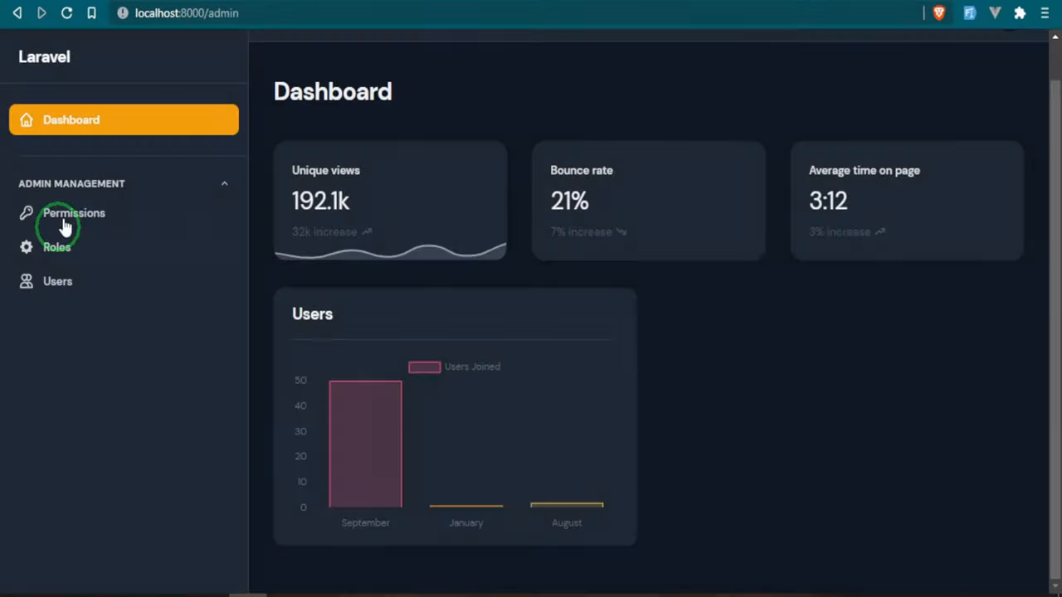
- Show the Permissions list again, beginning with N/A, create: user and read: user
left_click(73, 212)
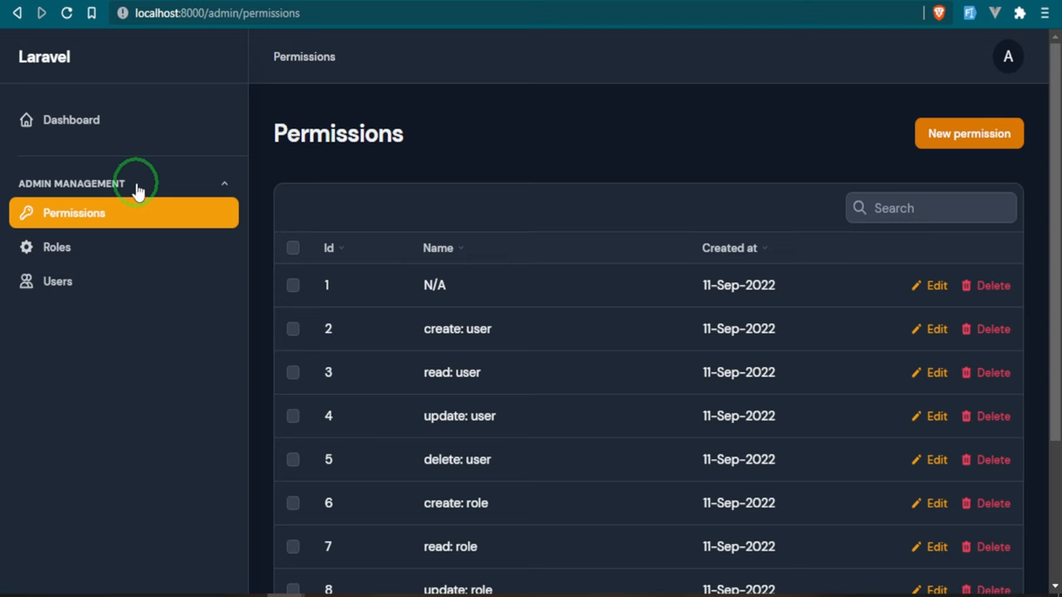
mouse_move(185, 186)
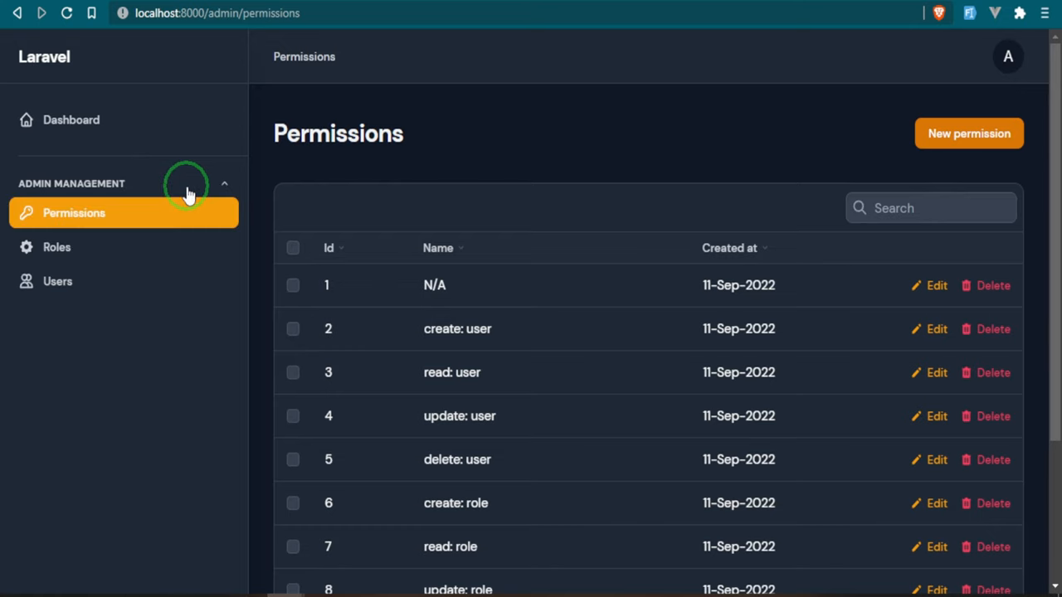
mouse_move(604, 342)
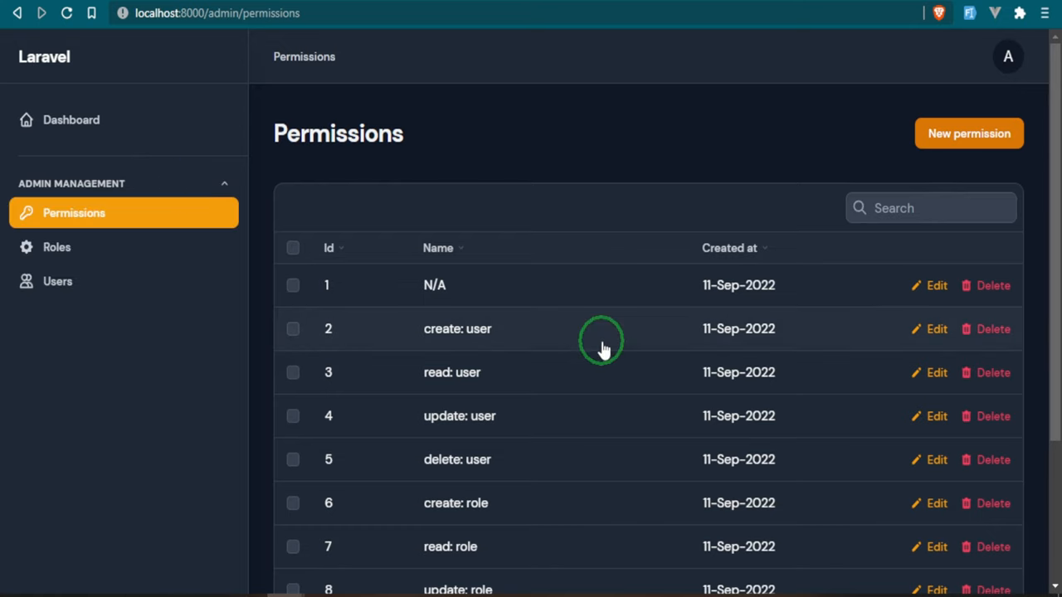